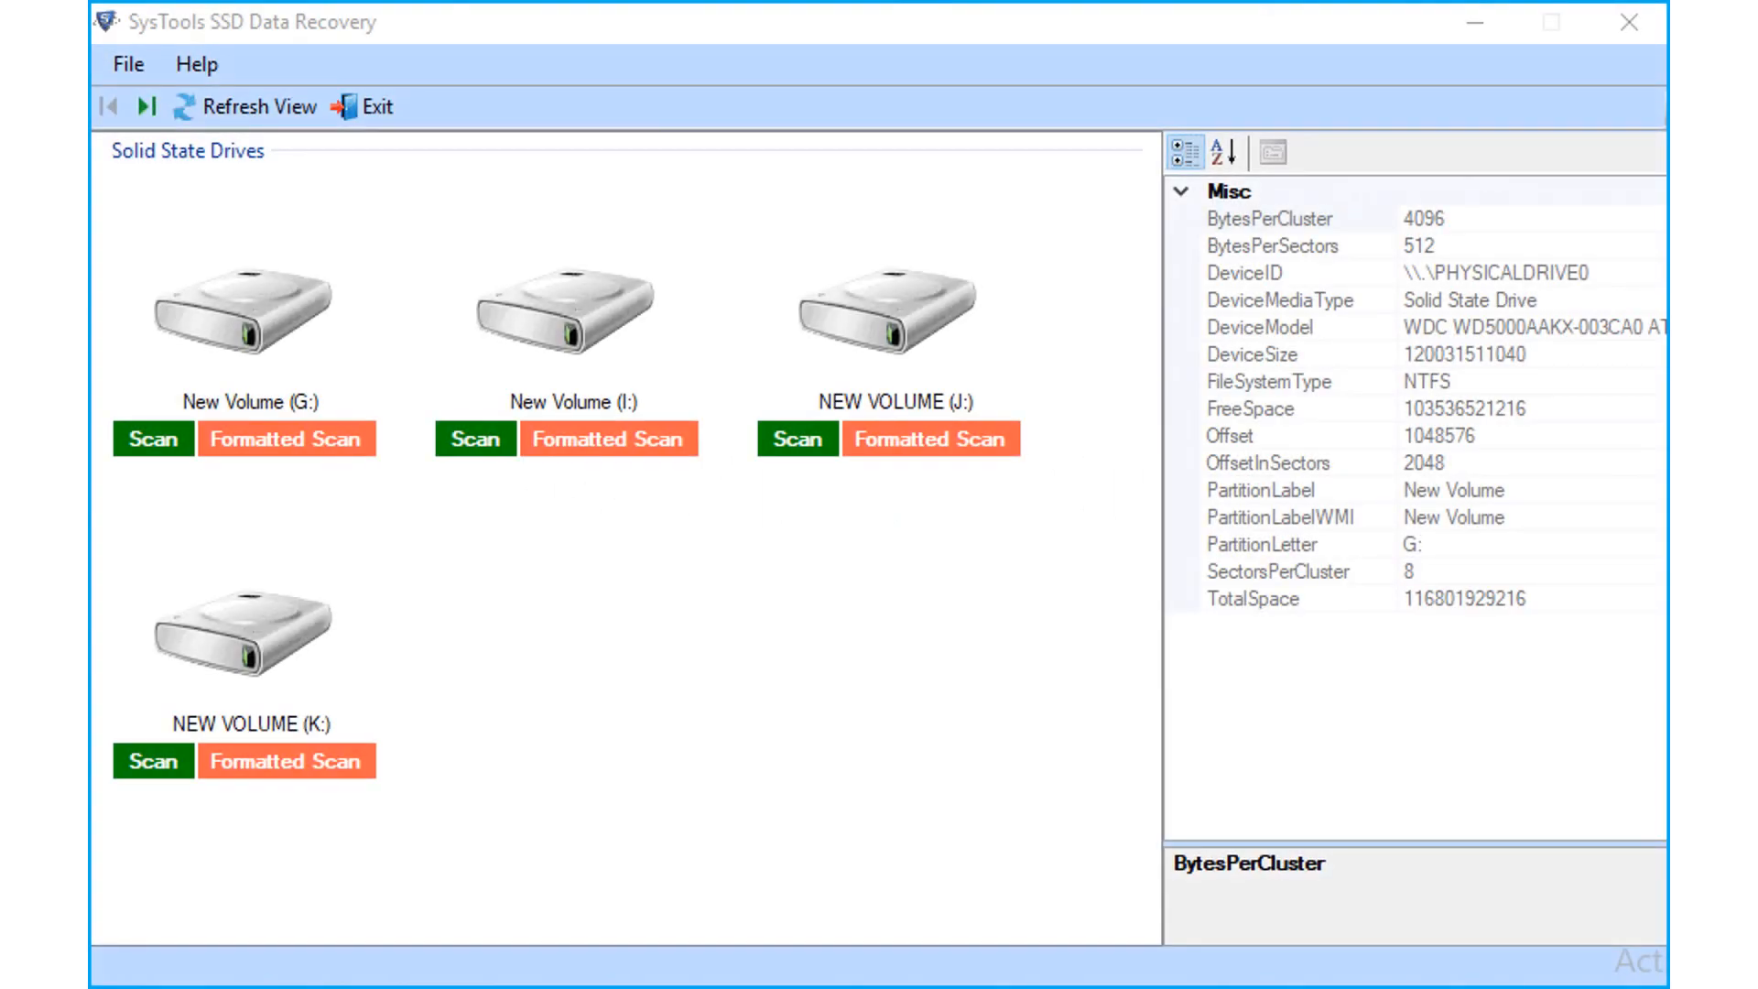
Refresh the Solid State Drives list so New Volume (M:) appears
click(258, 106)
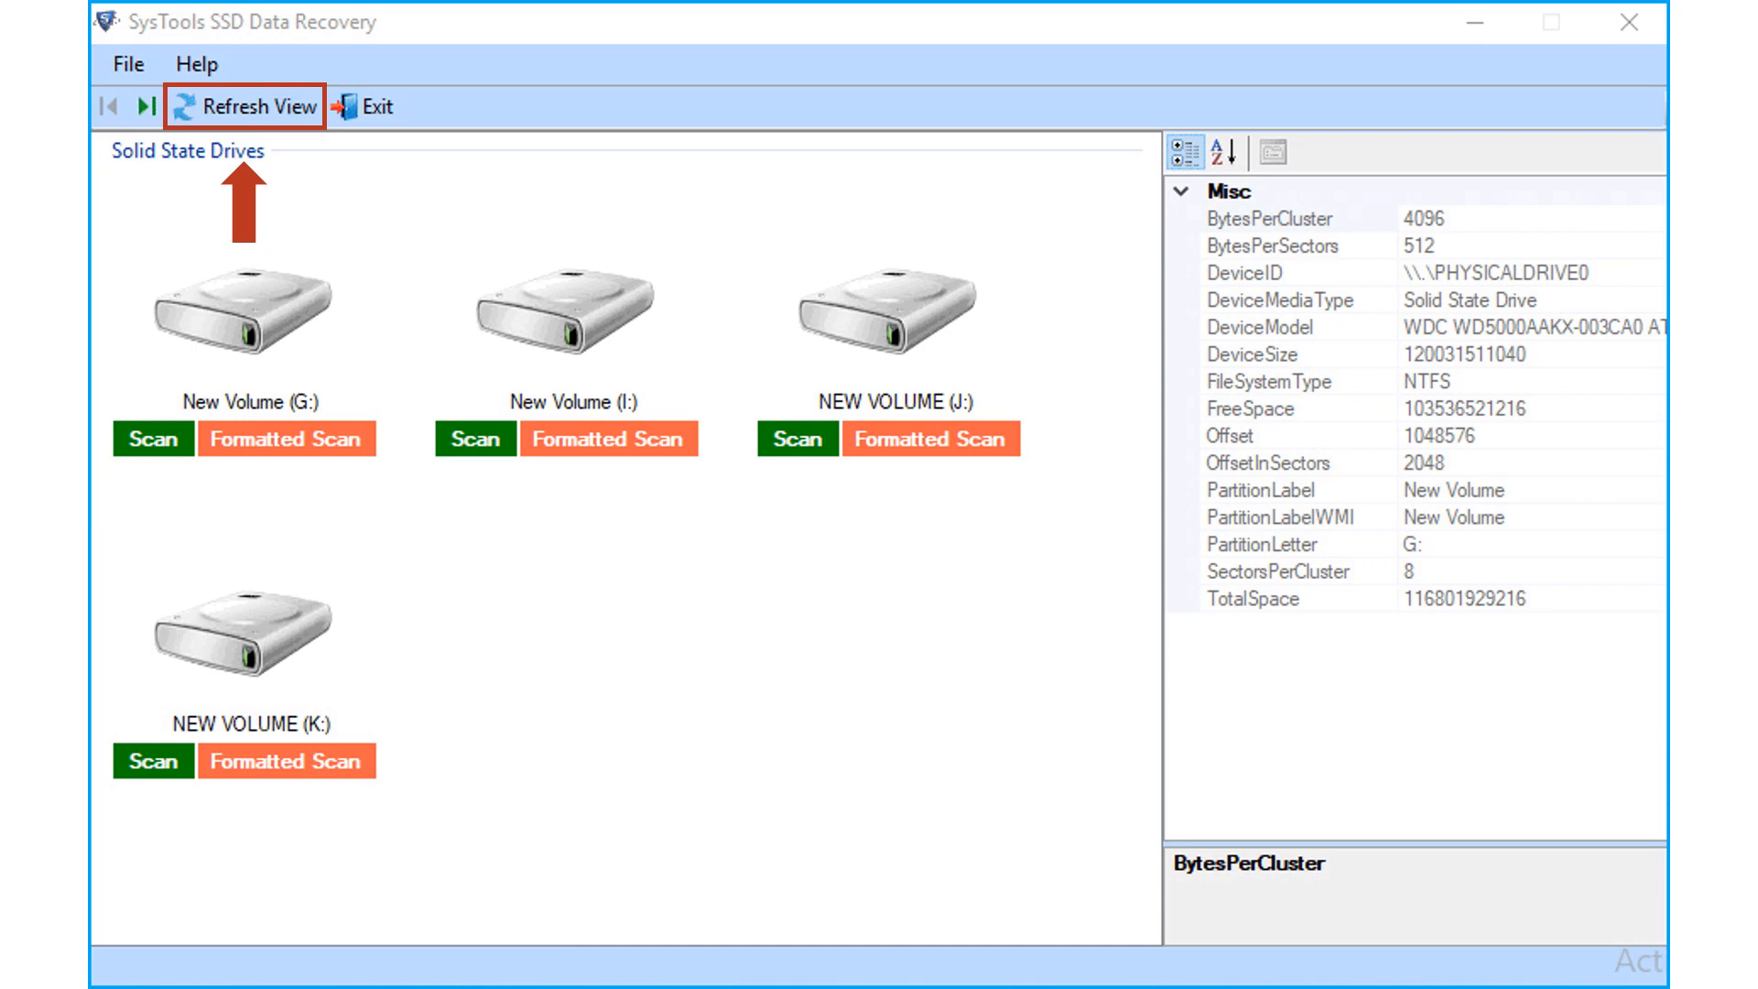
click(259, 106)
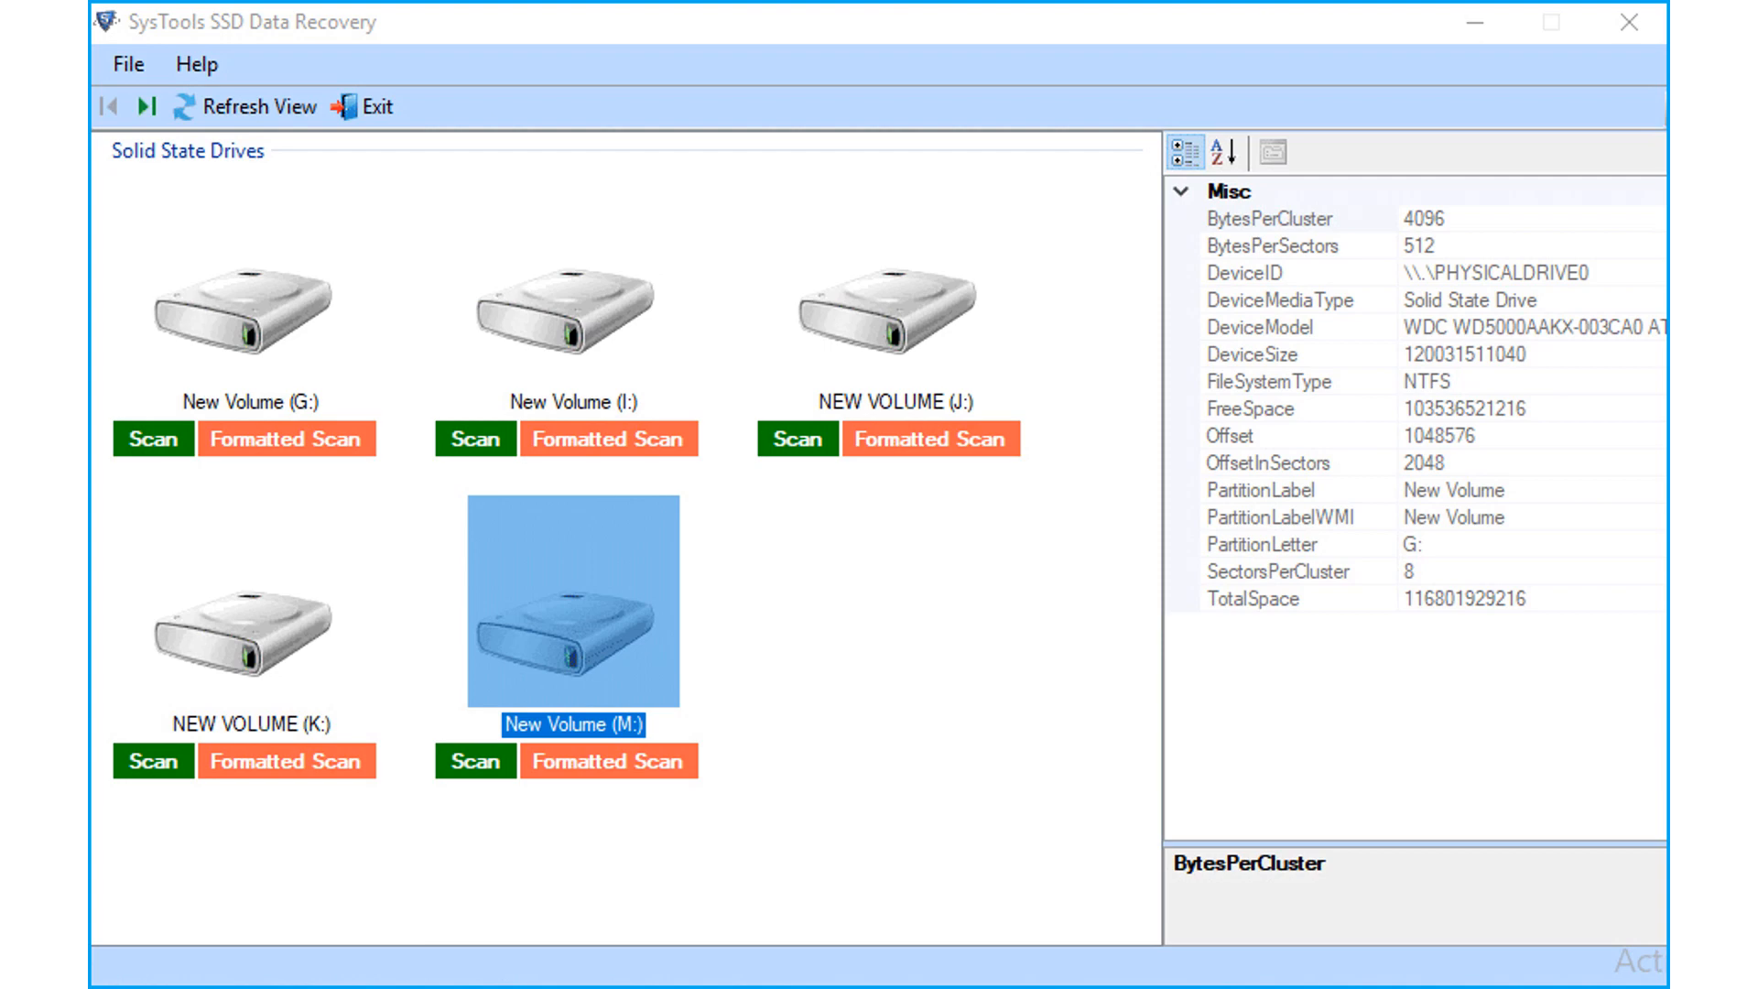
Scan New Volume (M:) afresh, declining the previous scan results, to list its deleted files
click(476, 762)
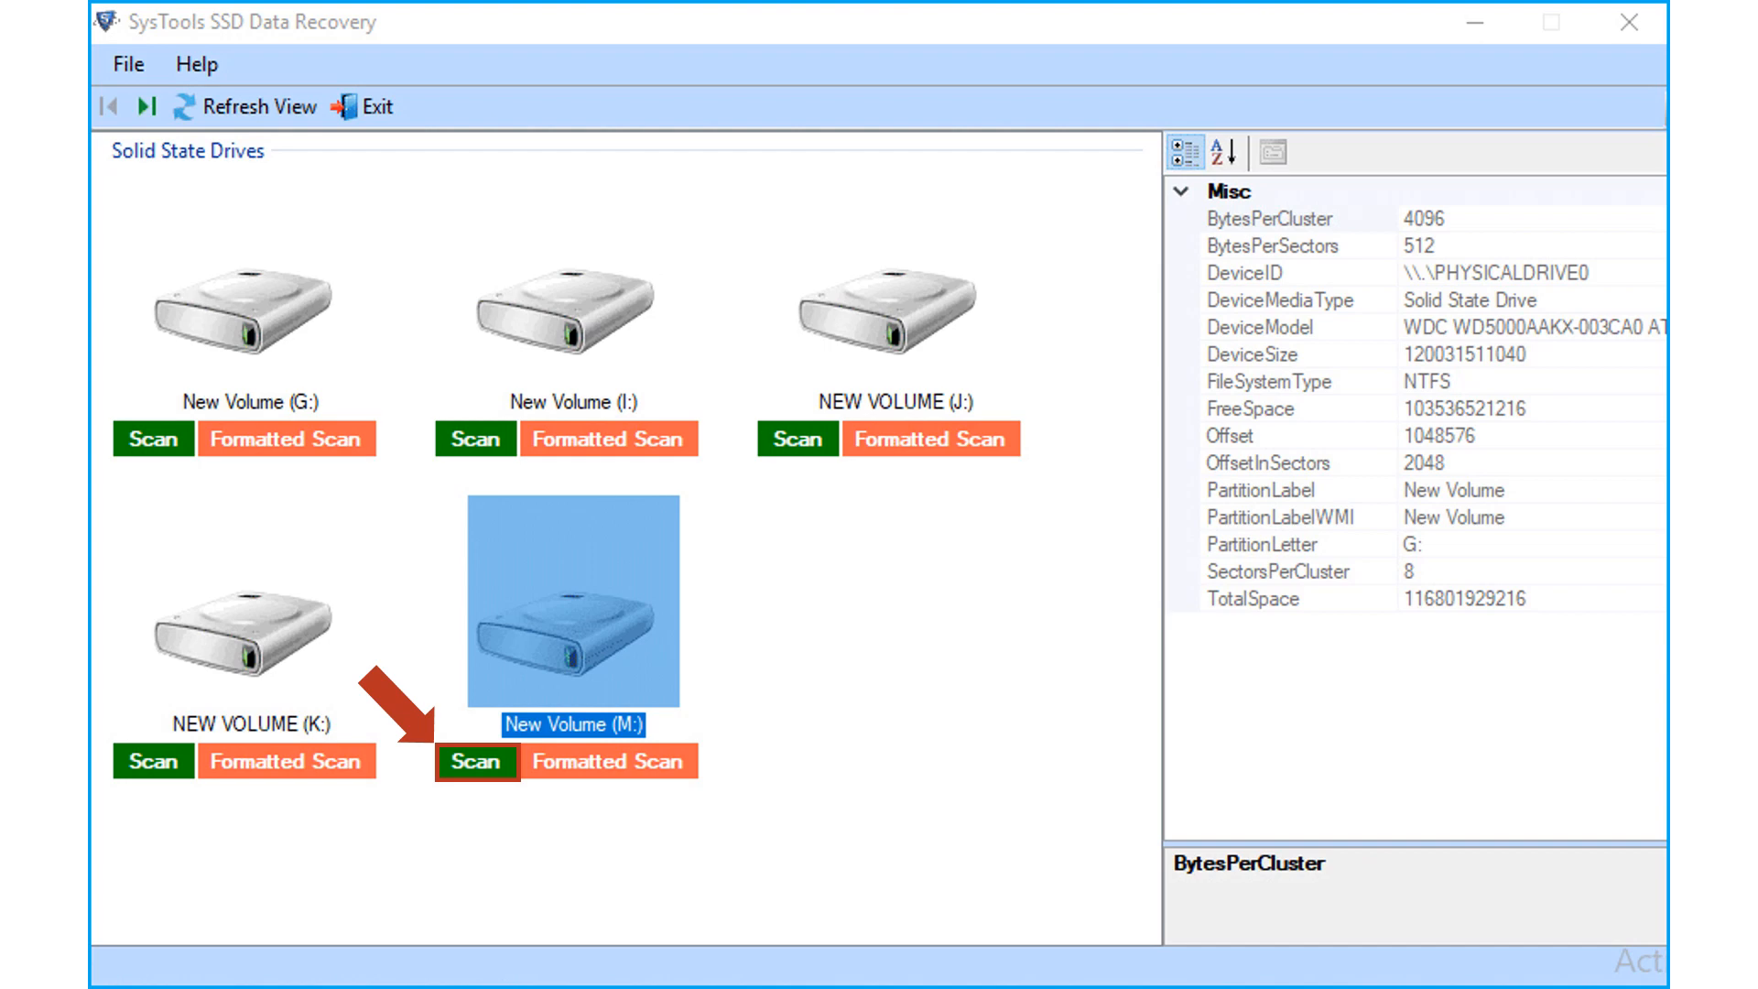
click(476, 762)
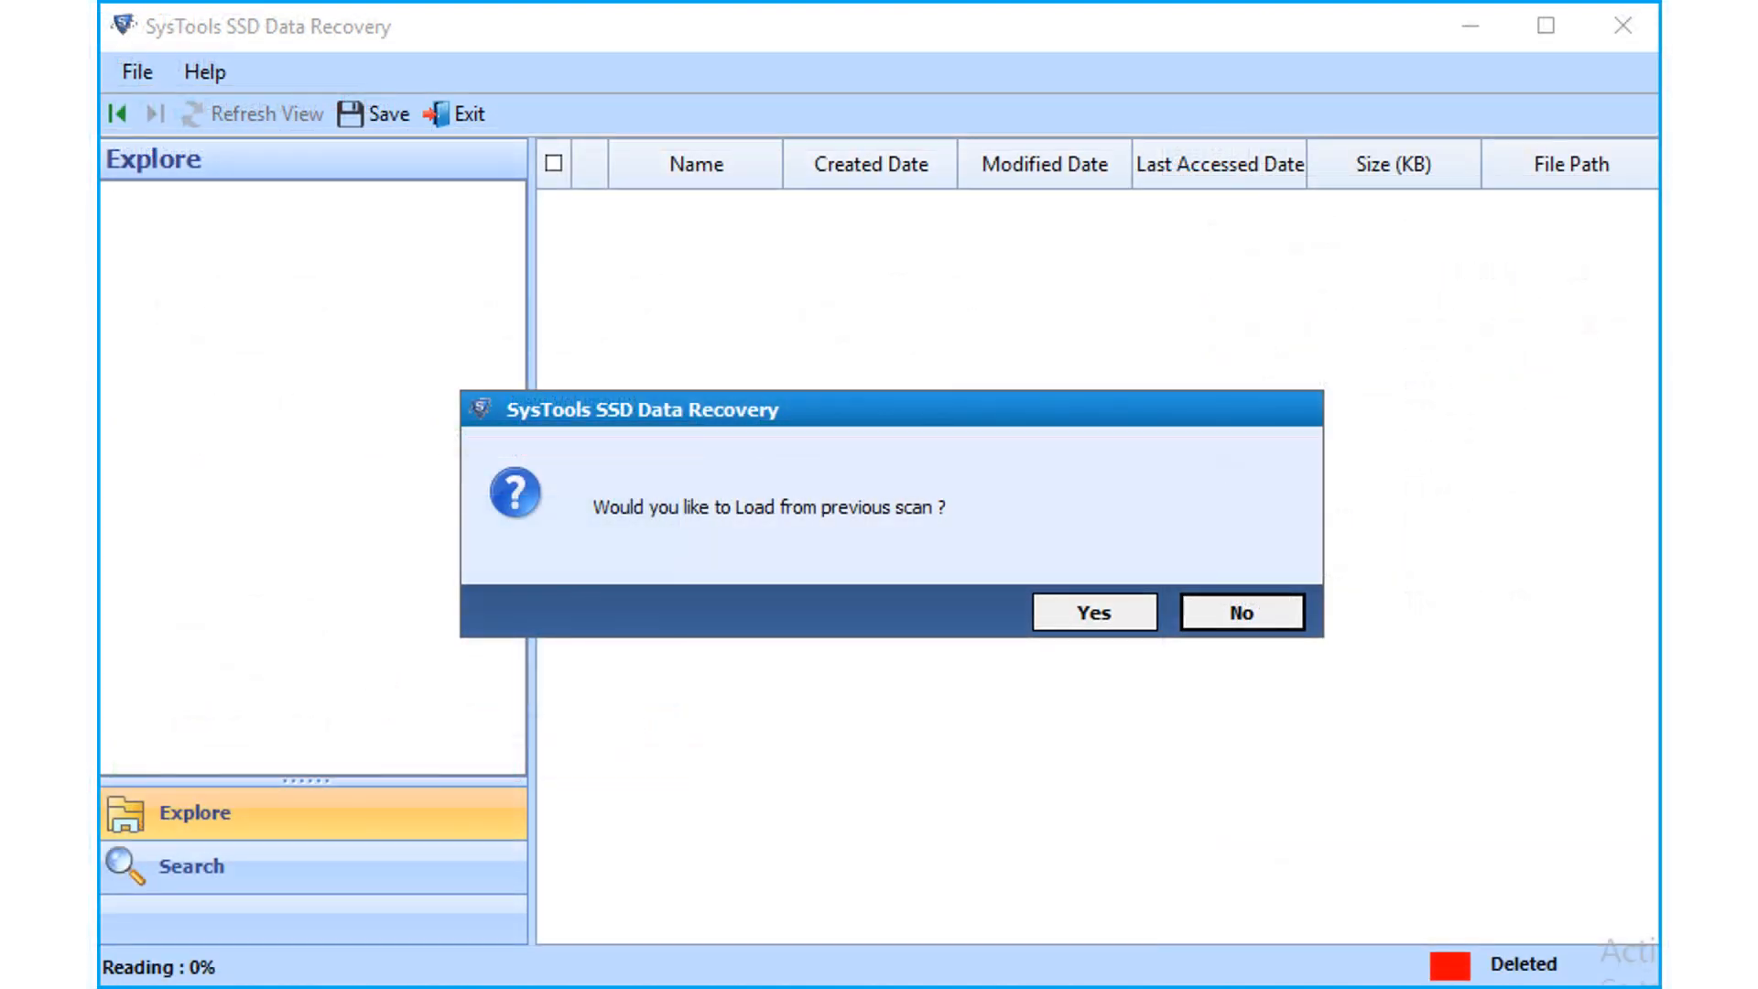
click(1094, 611)
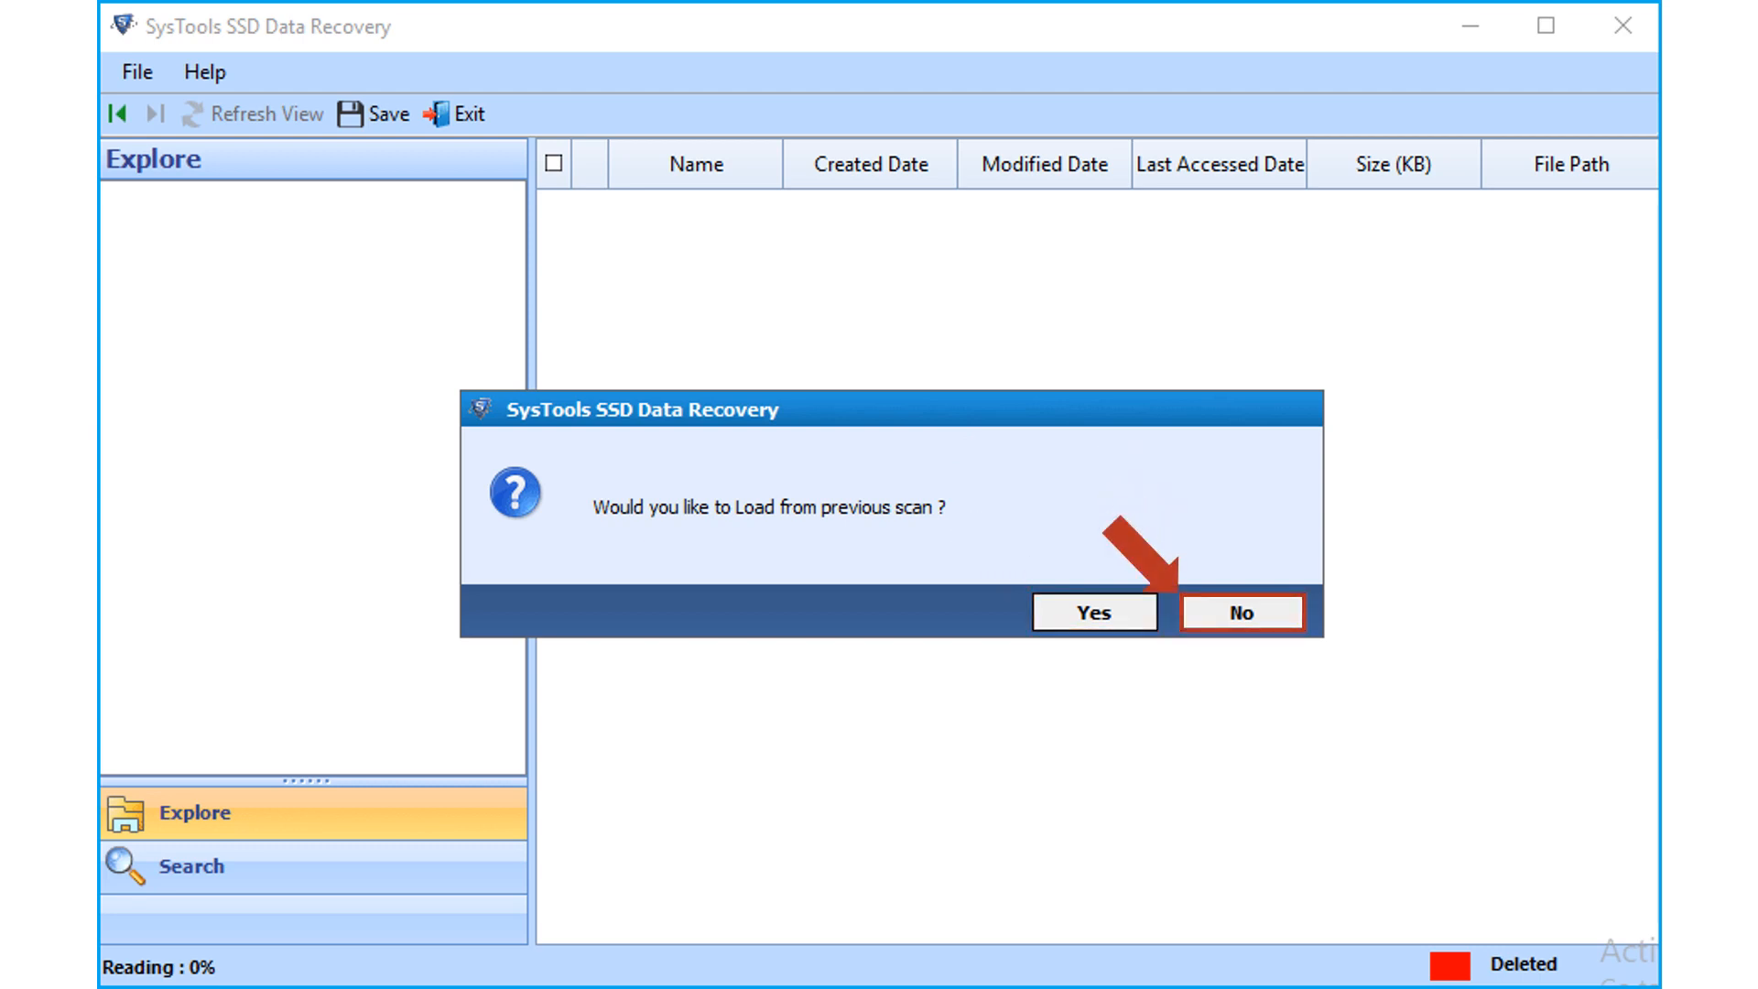
click(1242, 612)
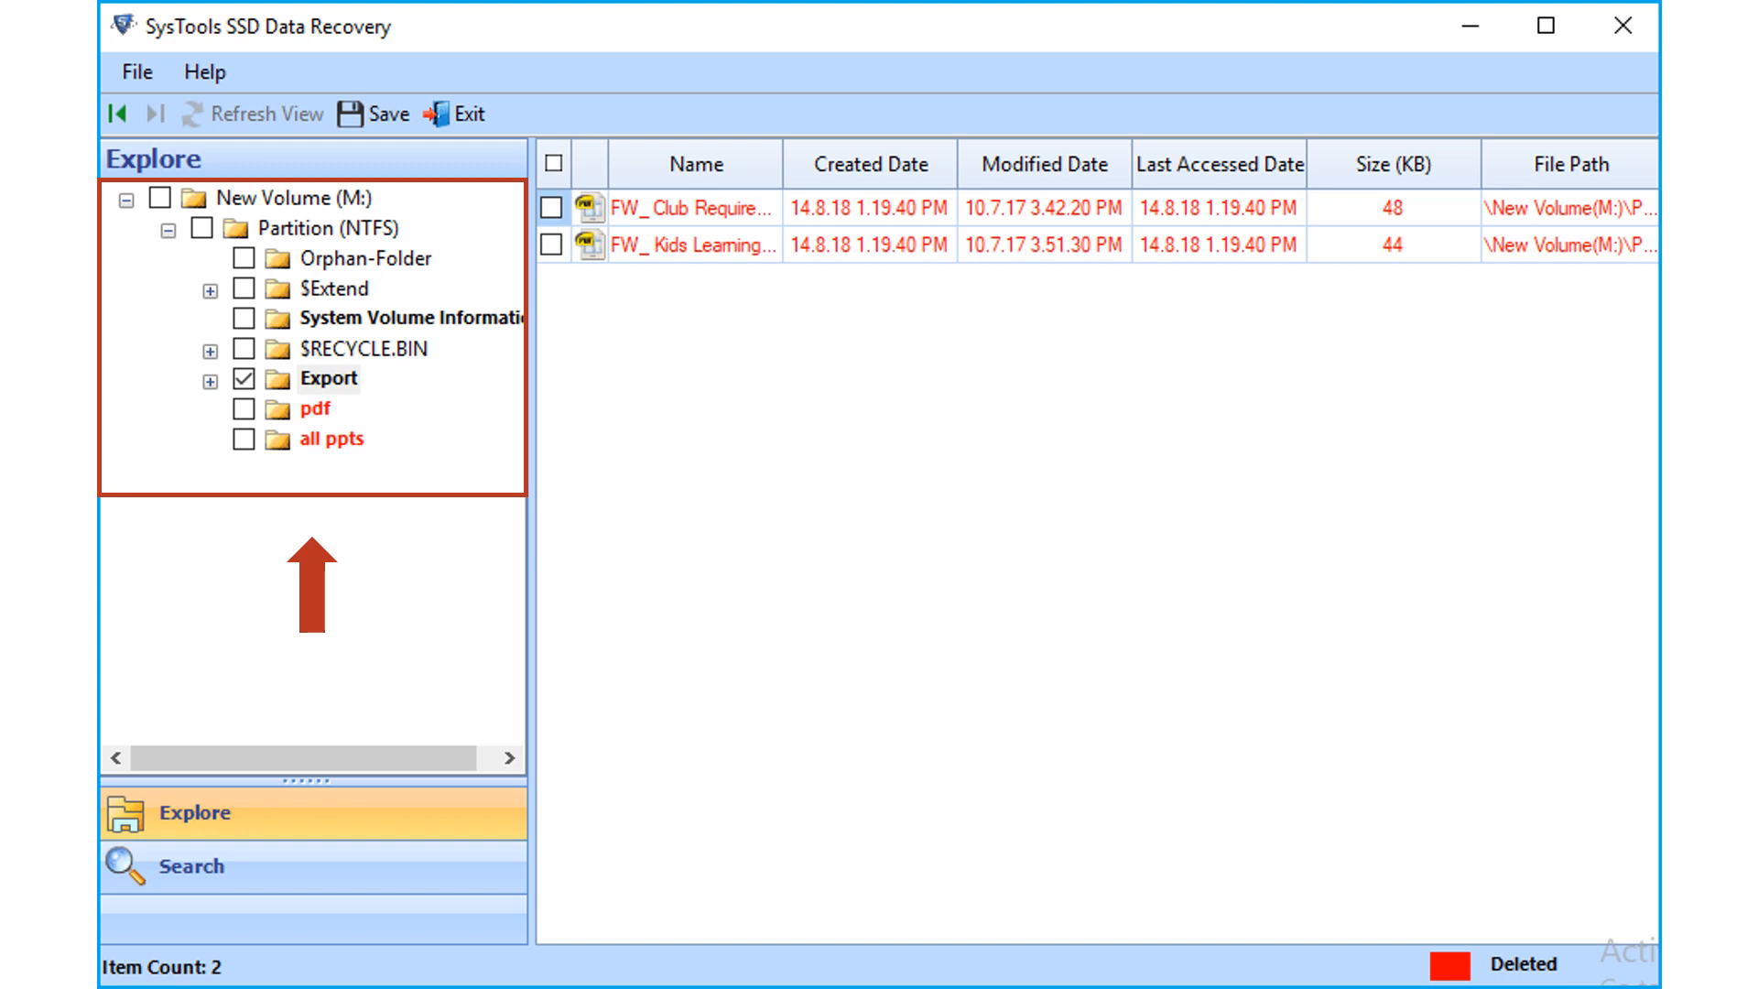
Tick the pdf and all ppts folders so their recovered files are listed
click(244, 409)
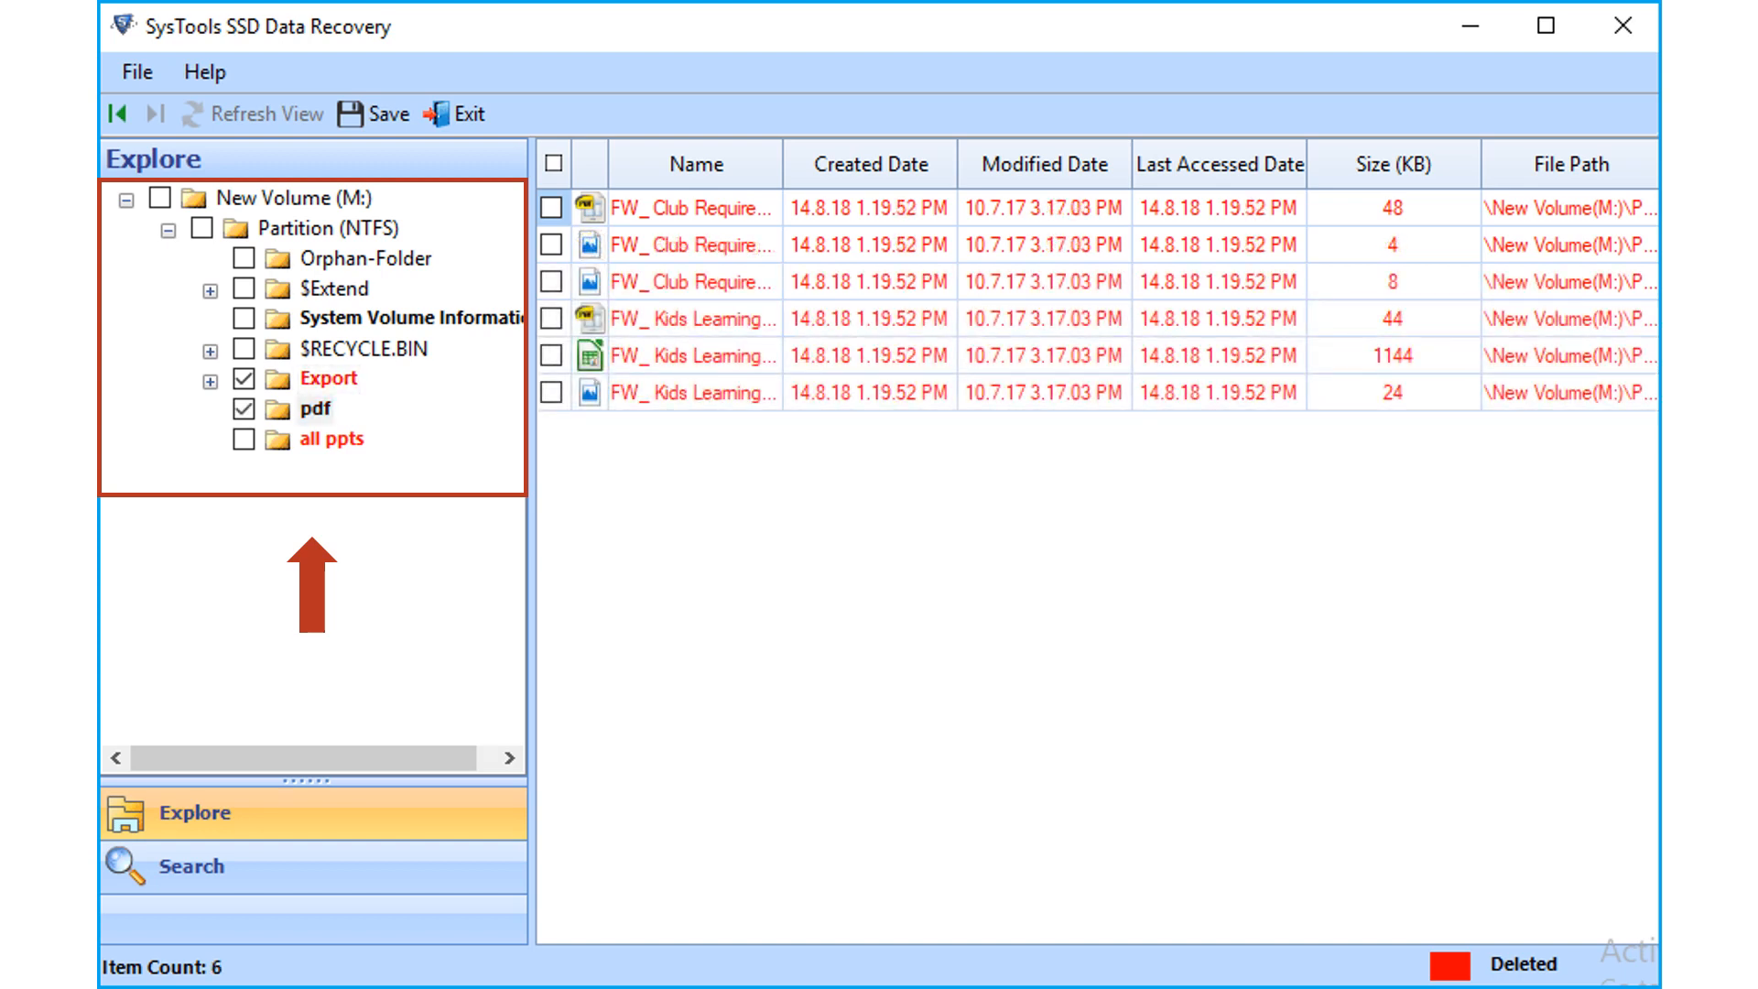
click(243, 438)
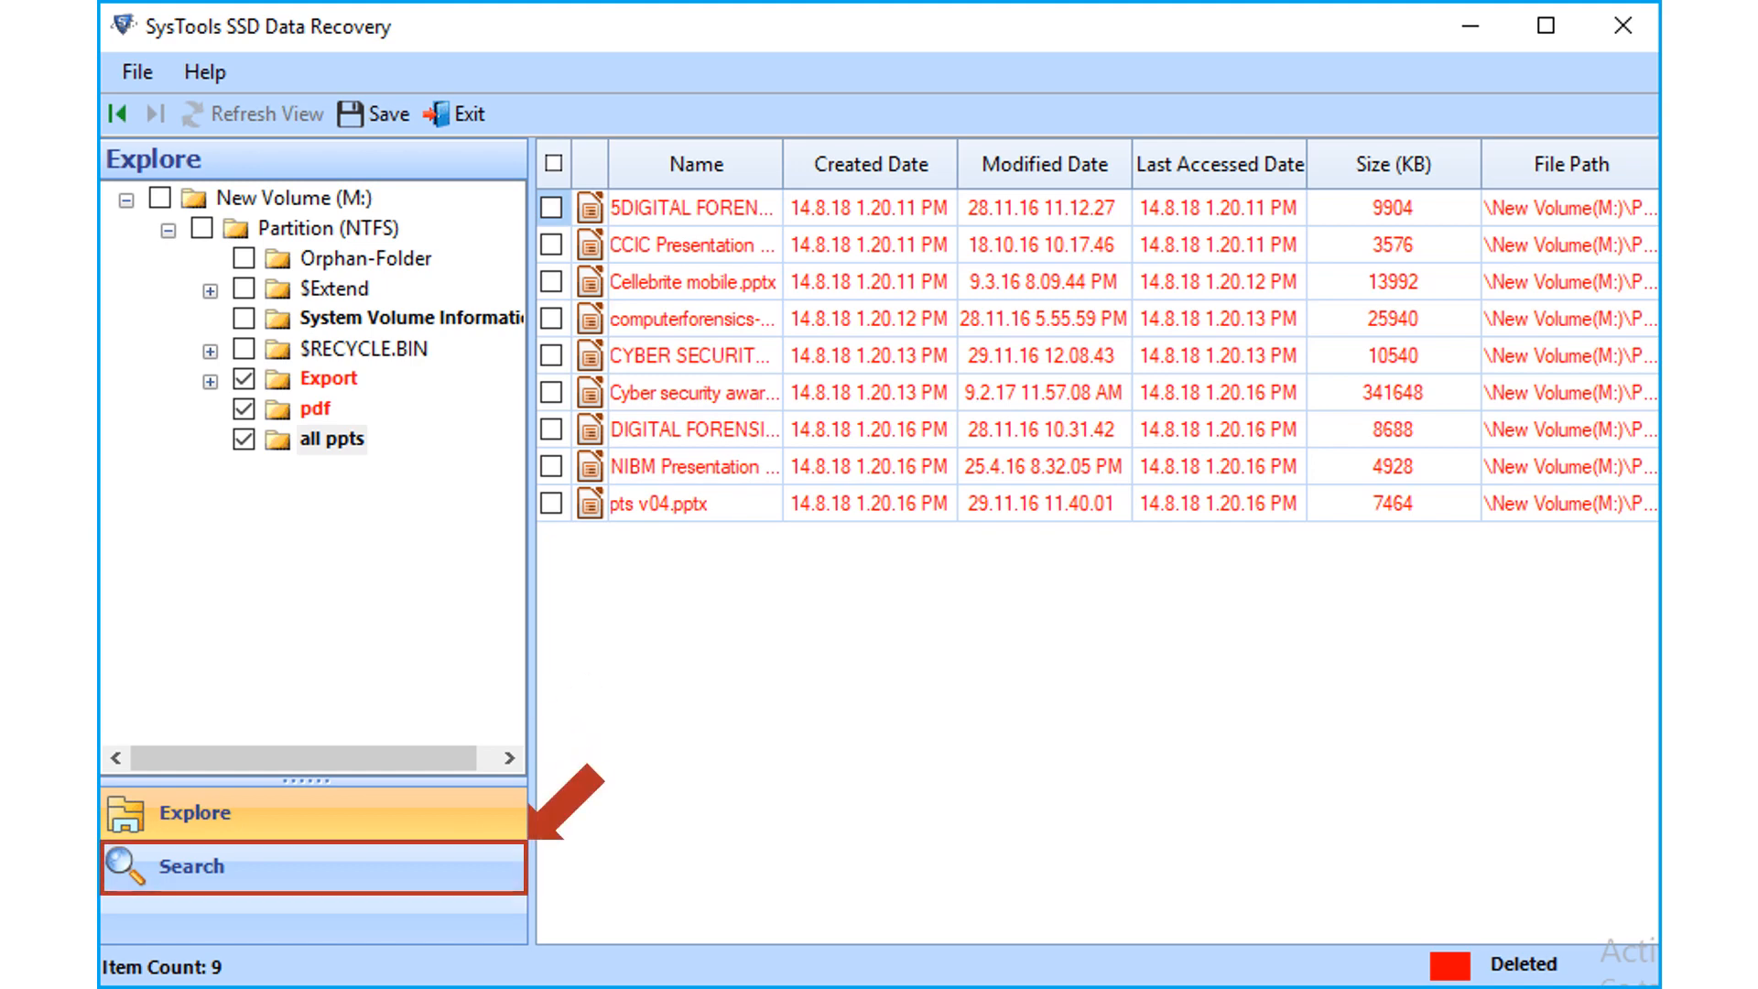
Search the recovered files for 'Kids Learning' filtered on Created date
click(194, 866)
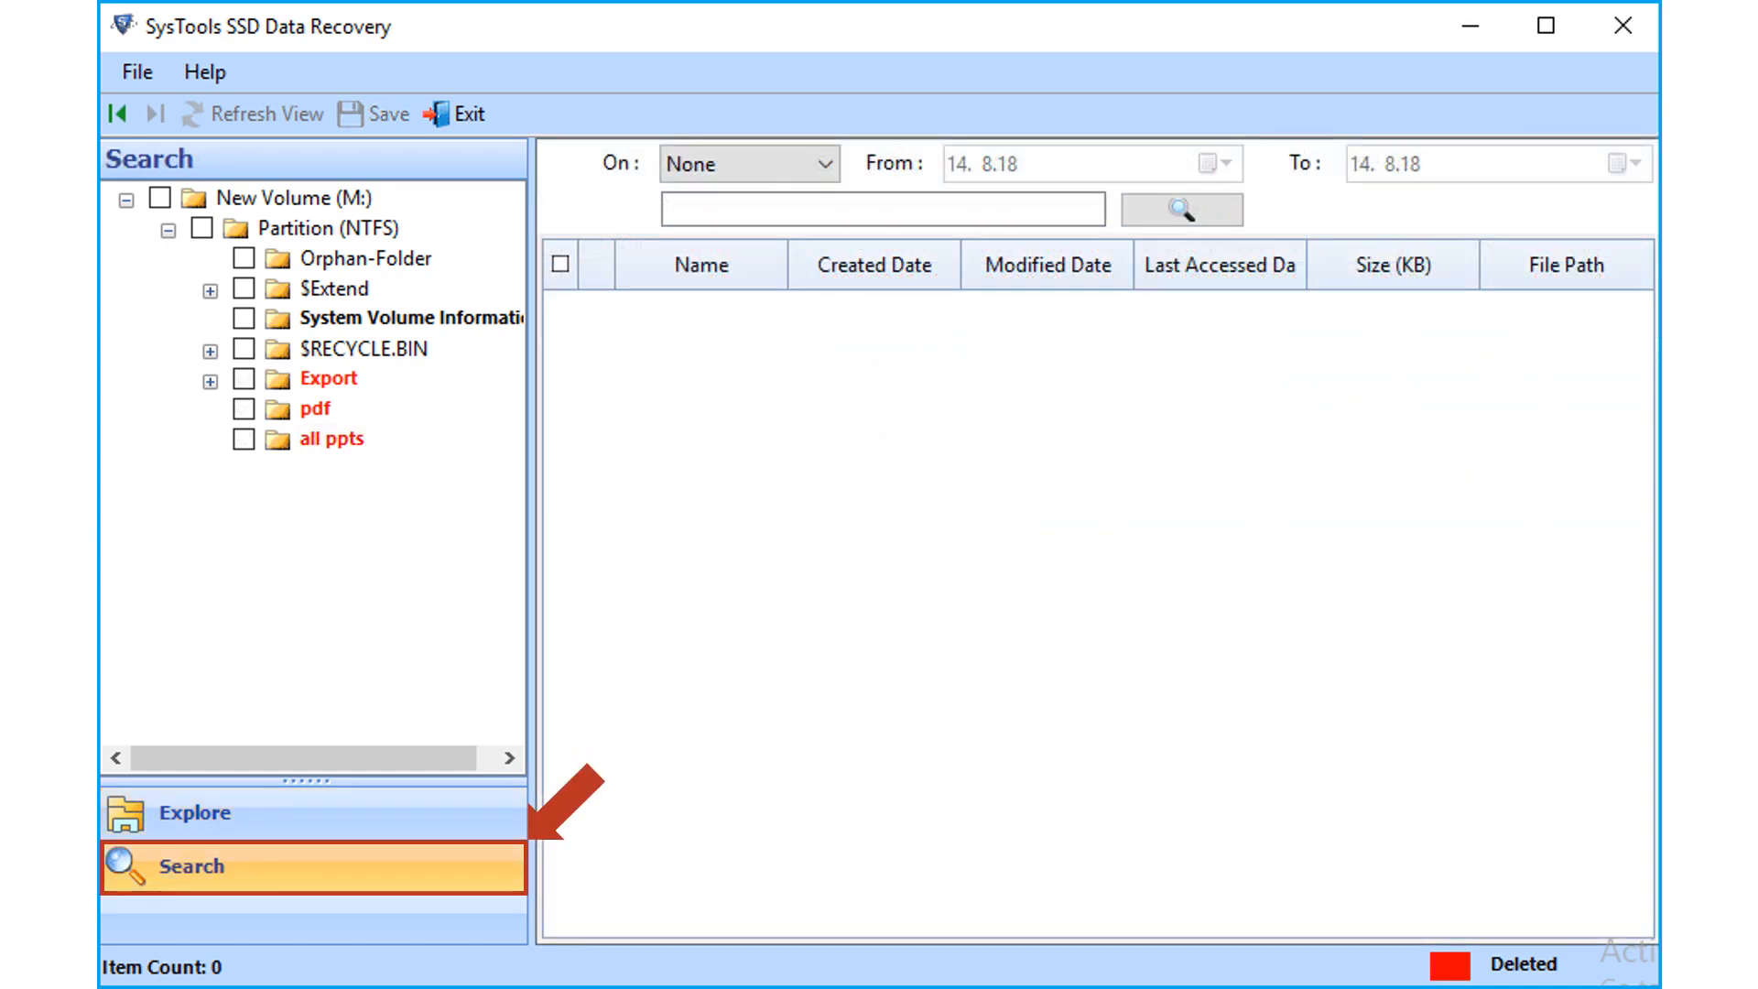
click(244, 377)
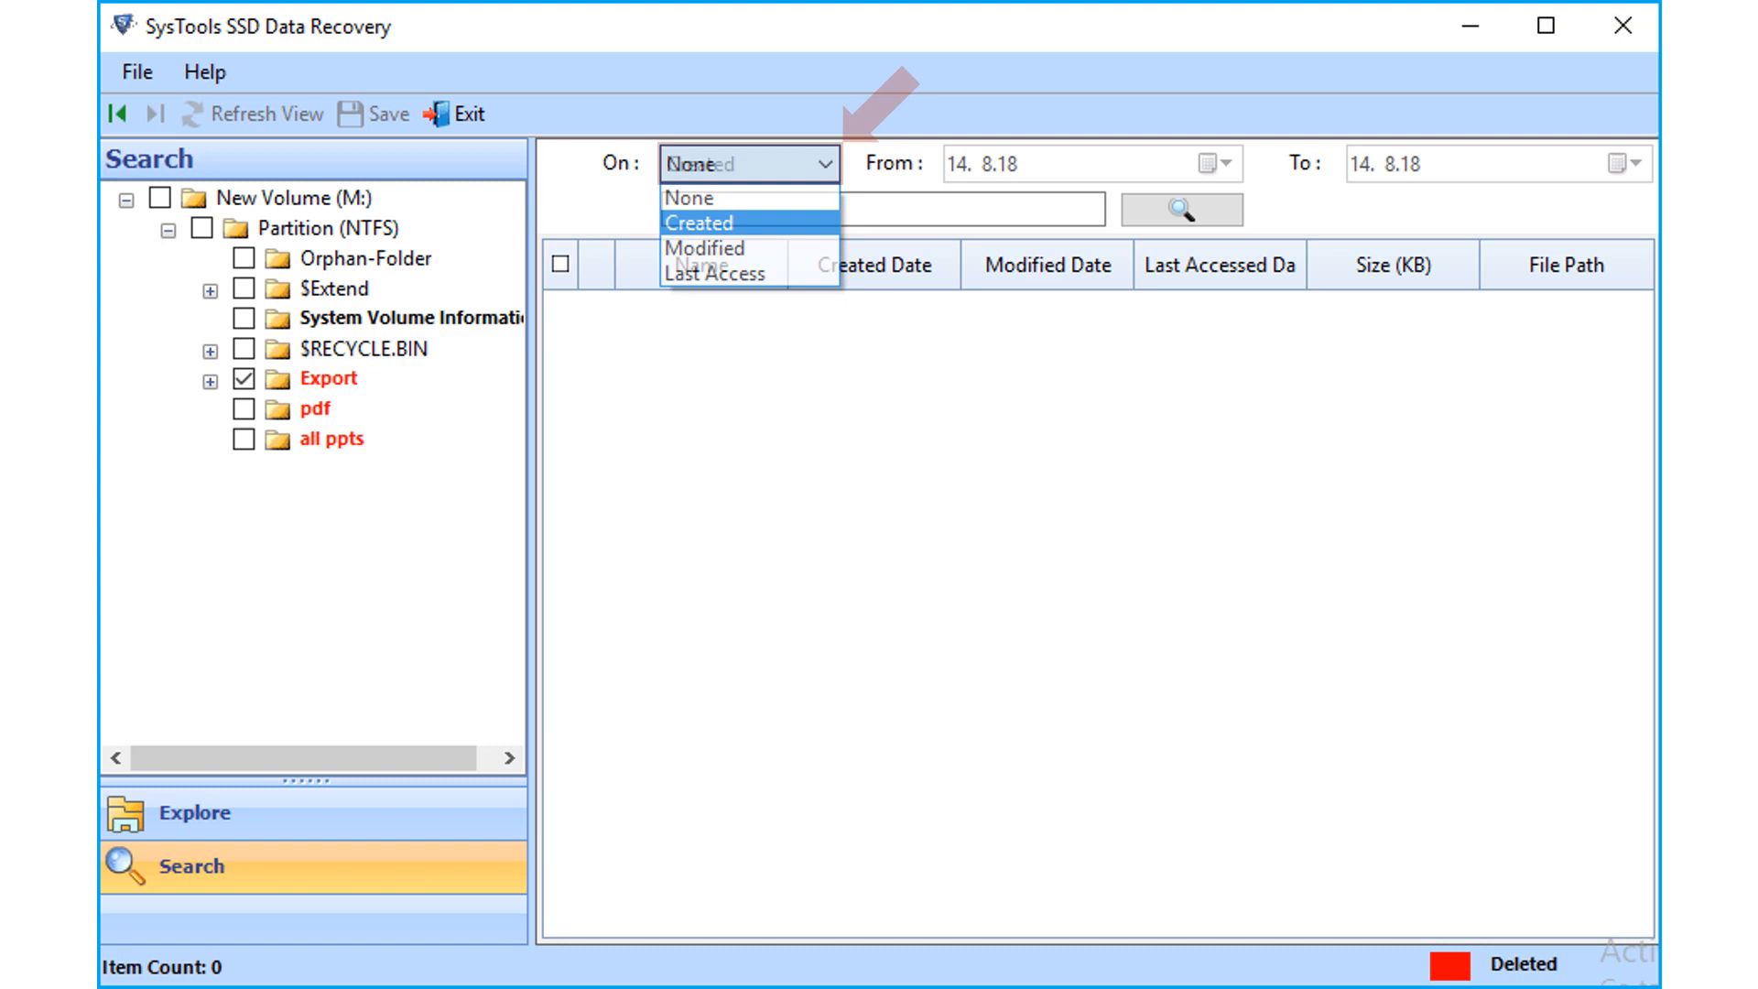
click(699, 222)
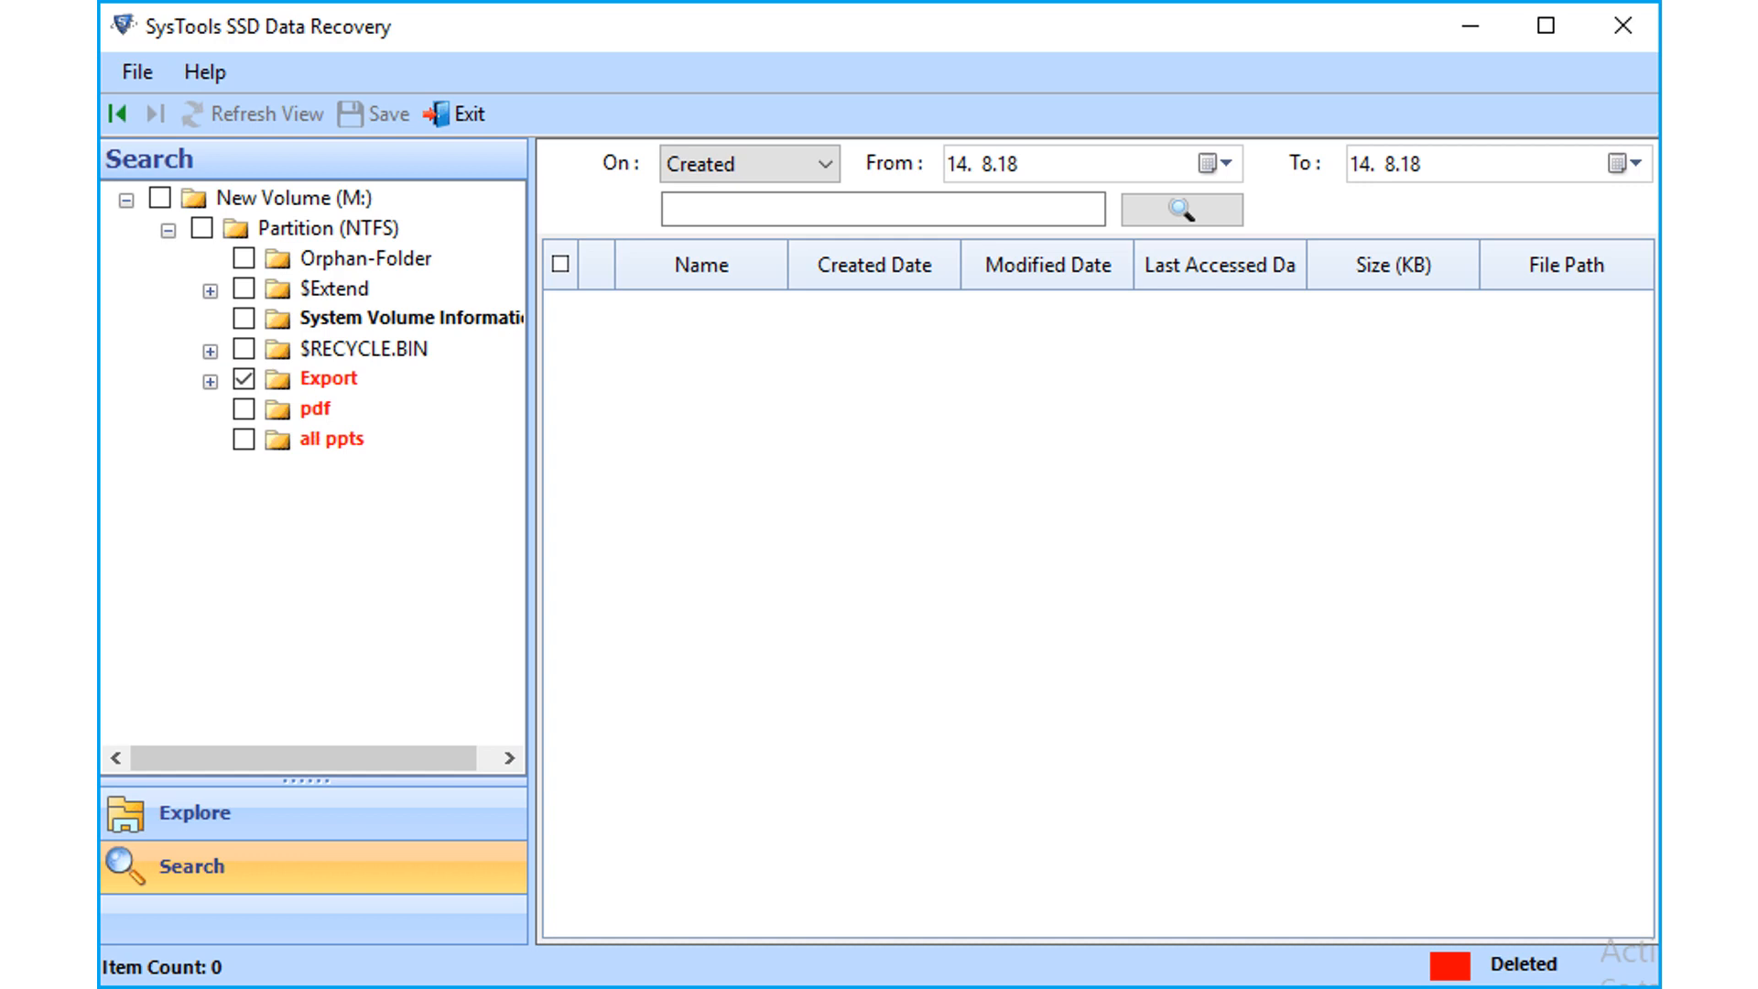
click(1216, 163)
text(8.11.14)
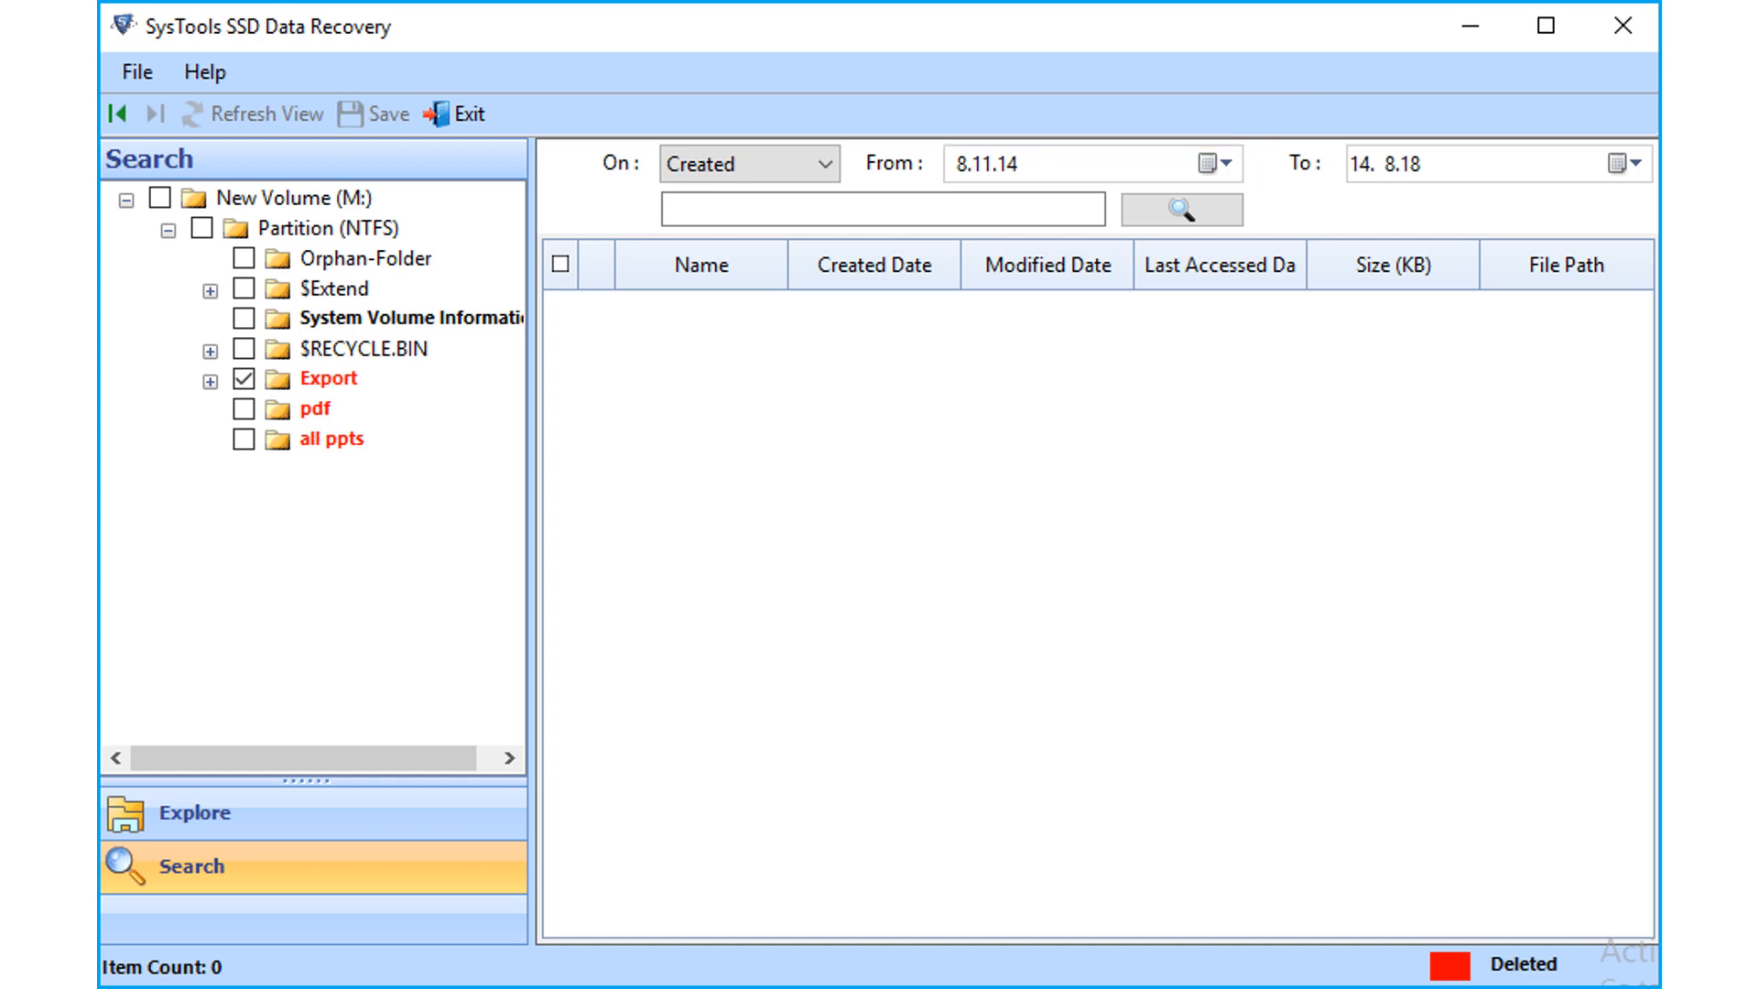
text(Kids Learning)
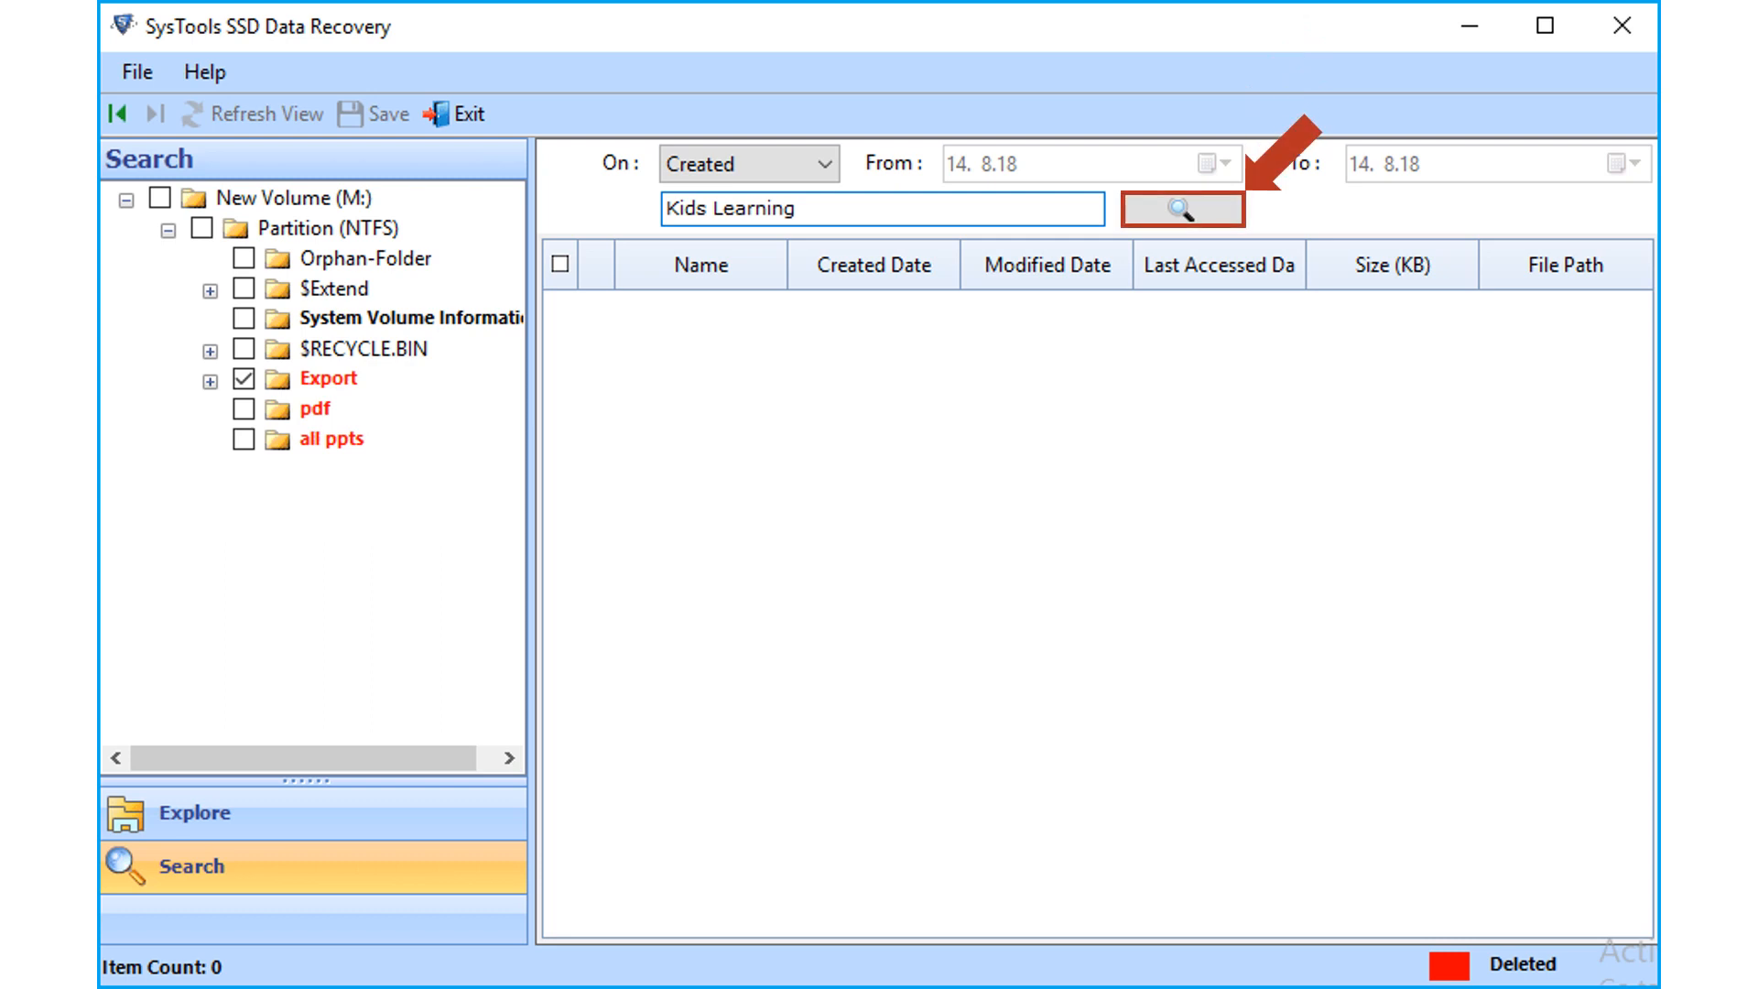
click(1181, 209)
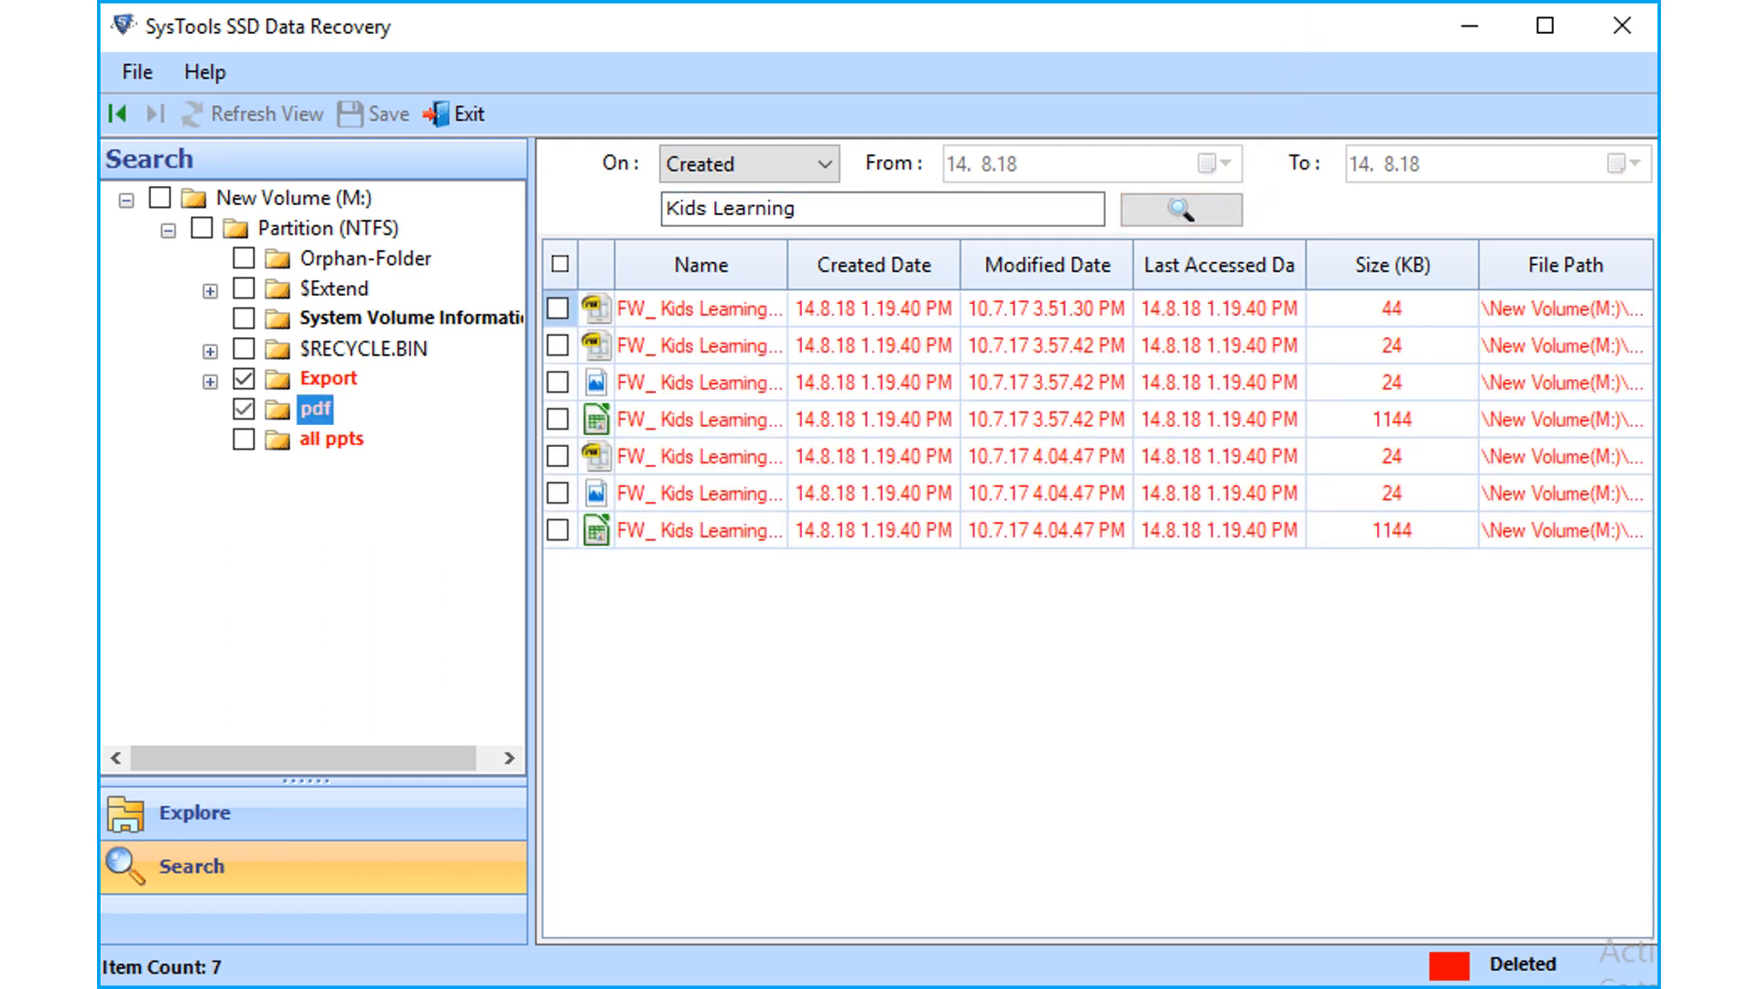
Include the pdf and all ppts folders so all seven results are ticked
click(243, 440)
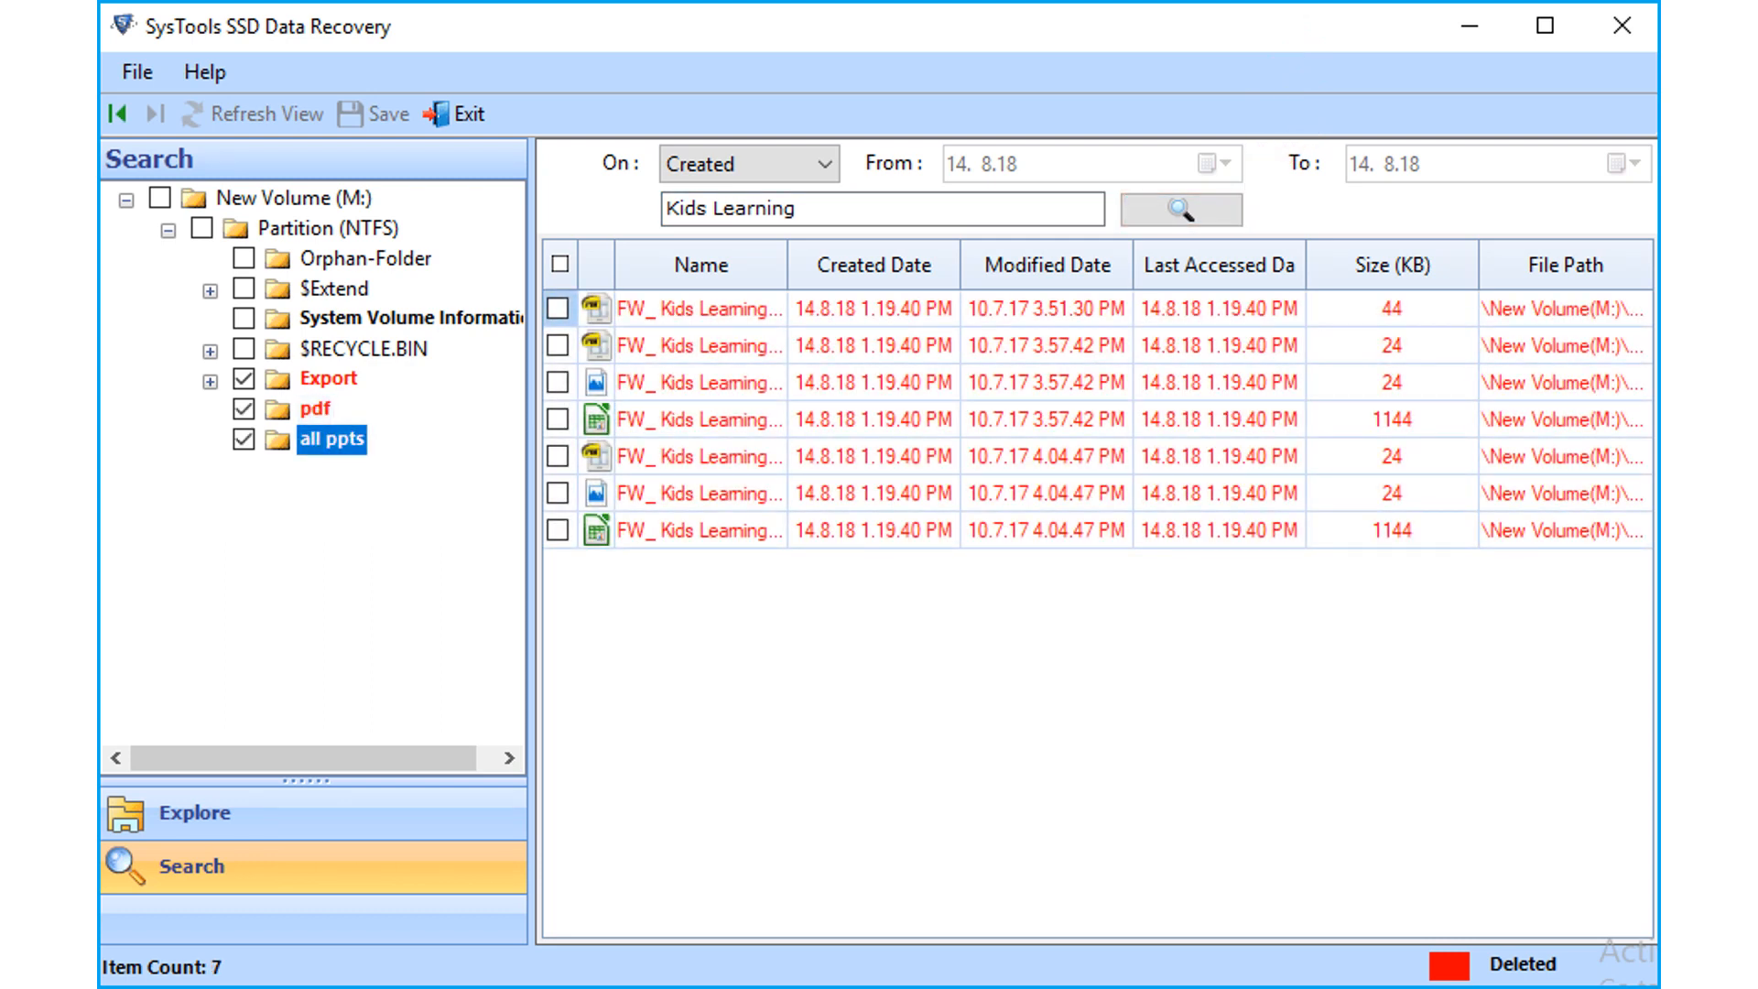
click(558, 264)
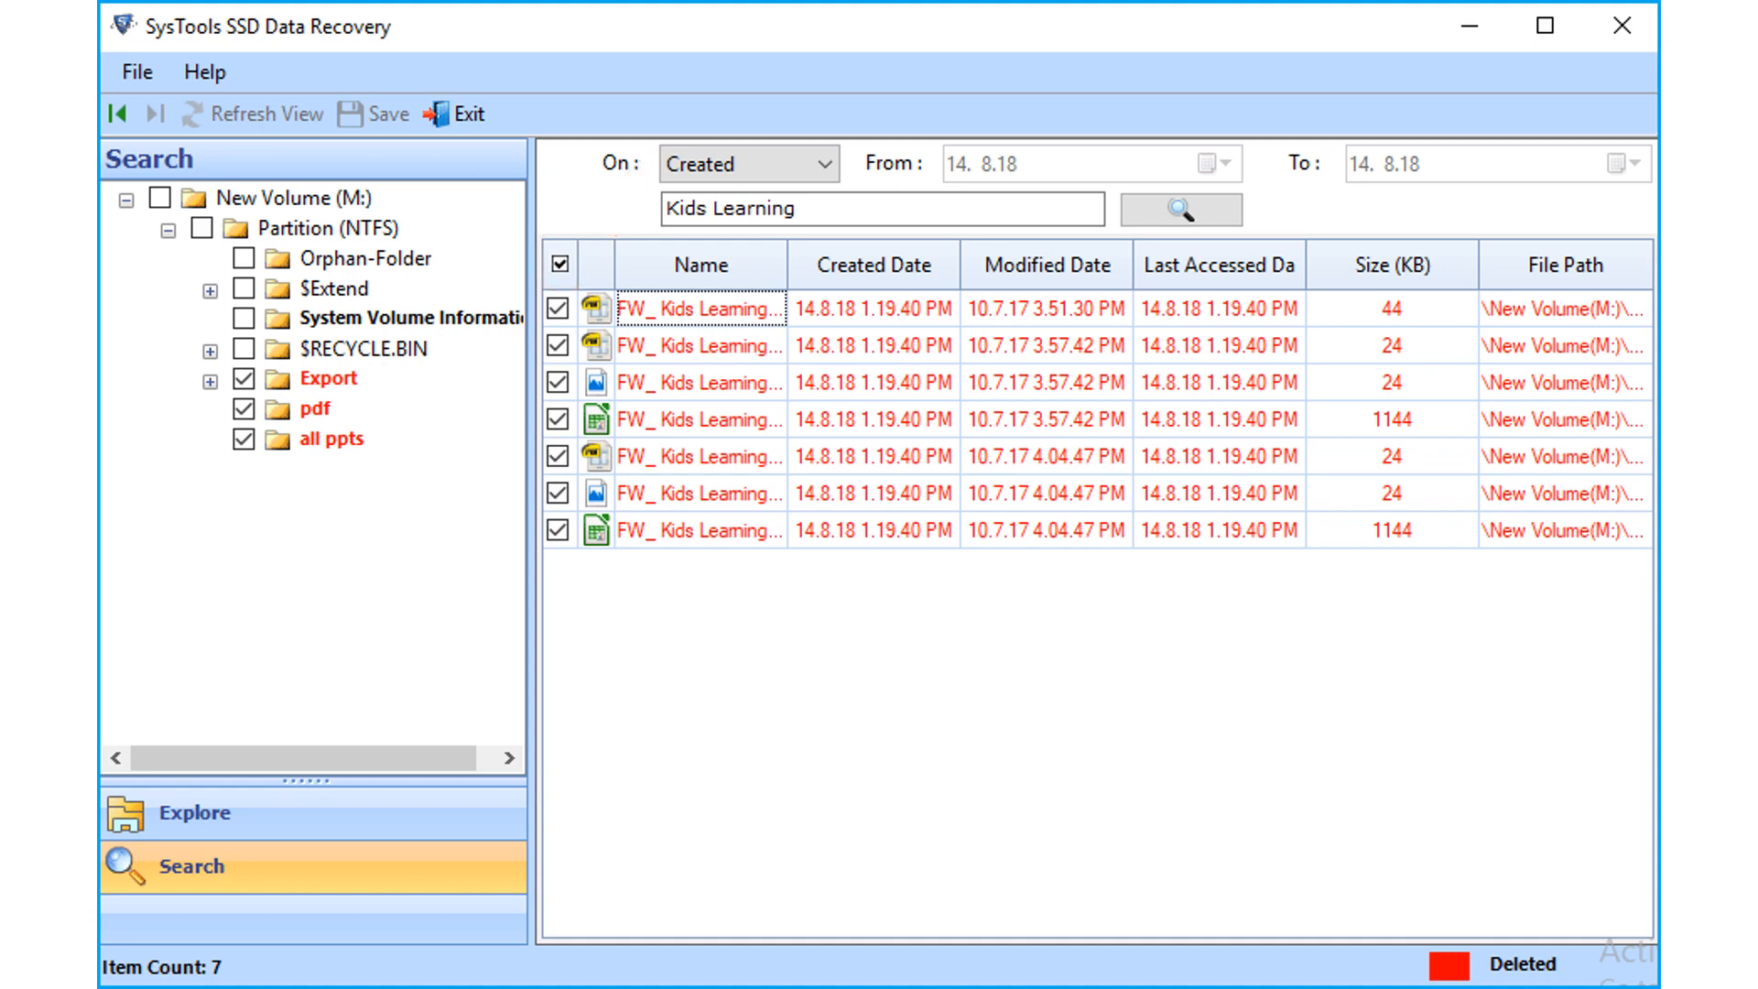
Save the seven ticked Kids Learning files into the Output Files folder
right_click(700, 307)
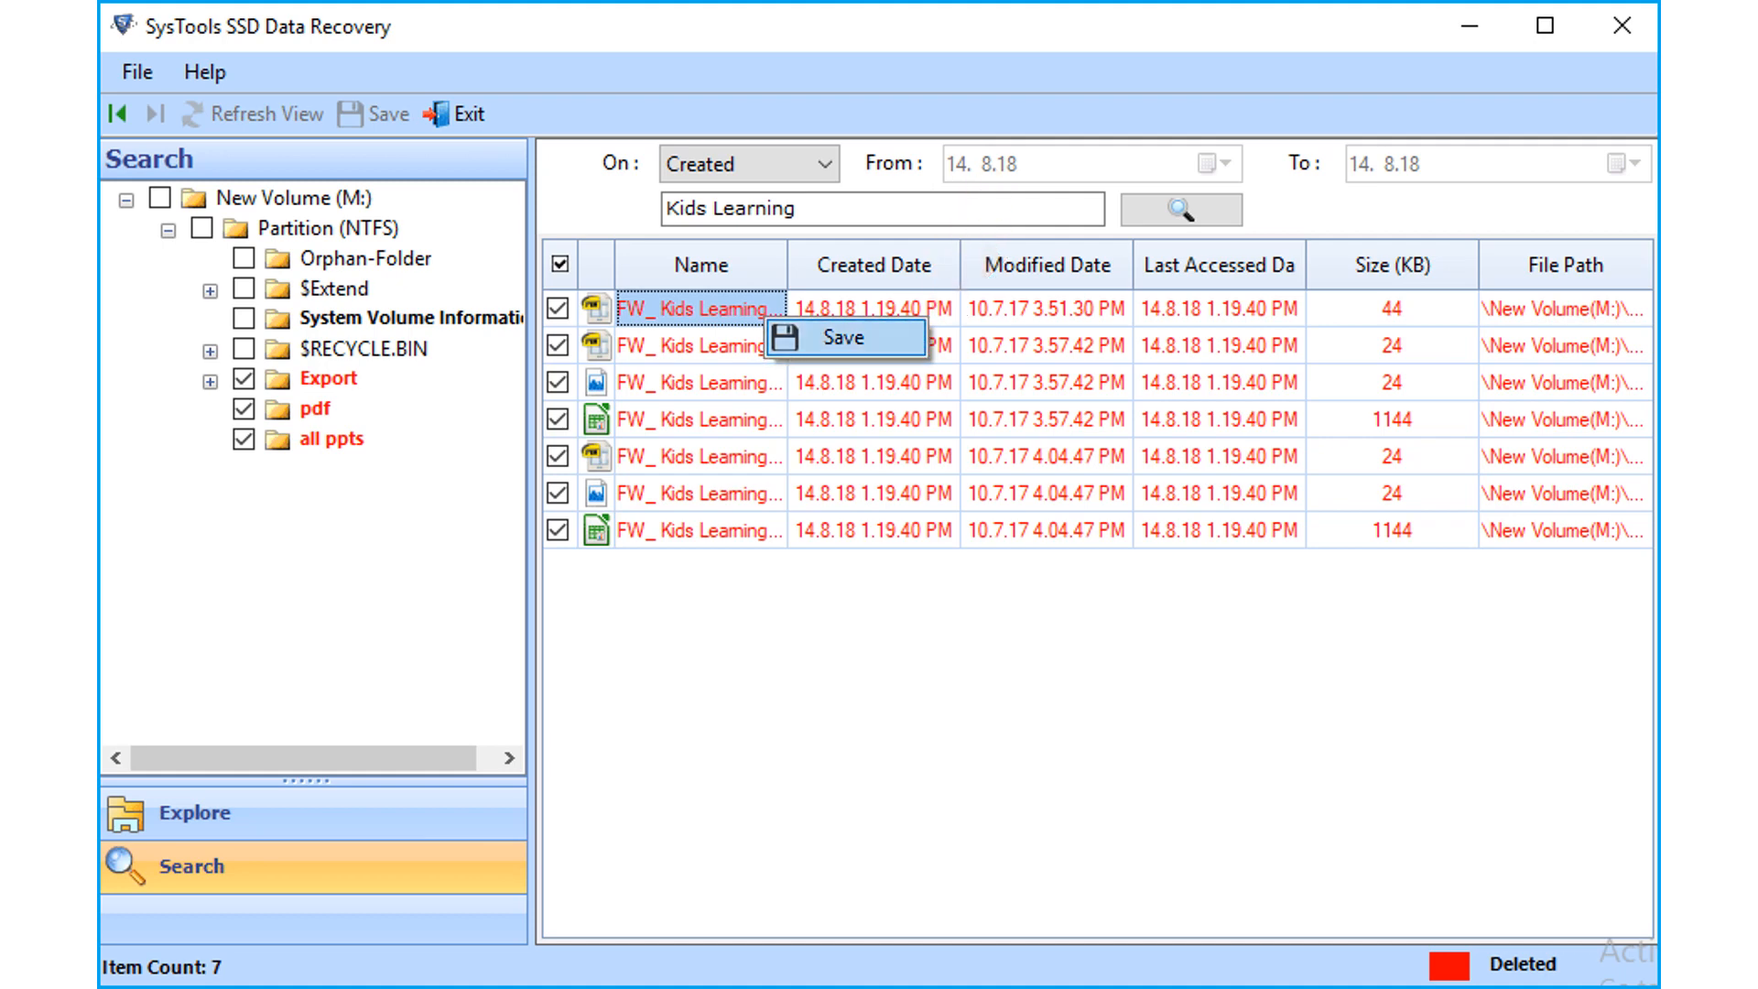
click(842, 337)
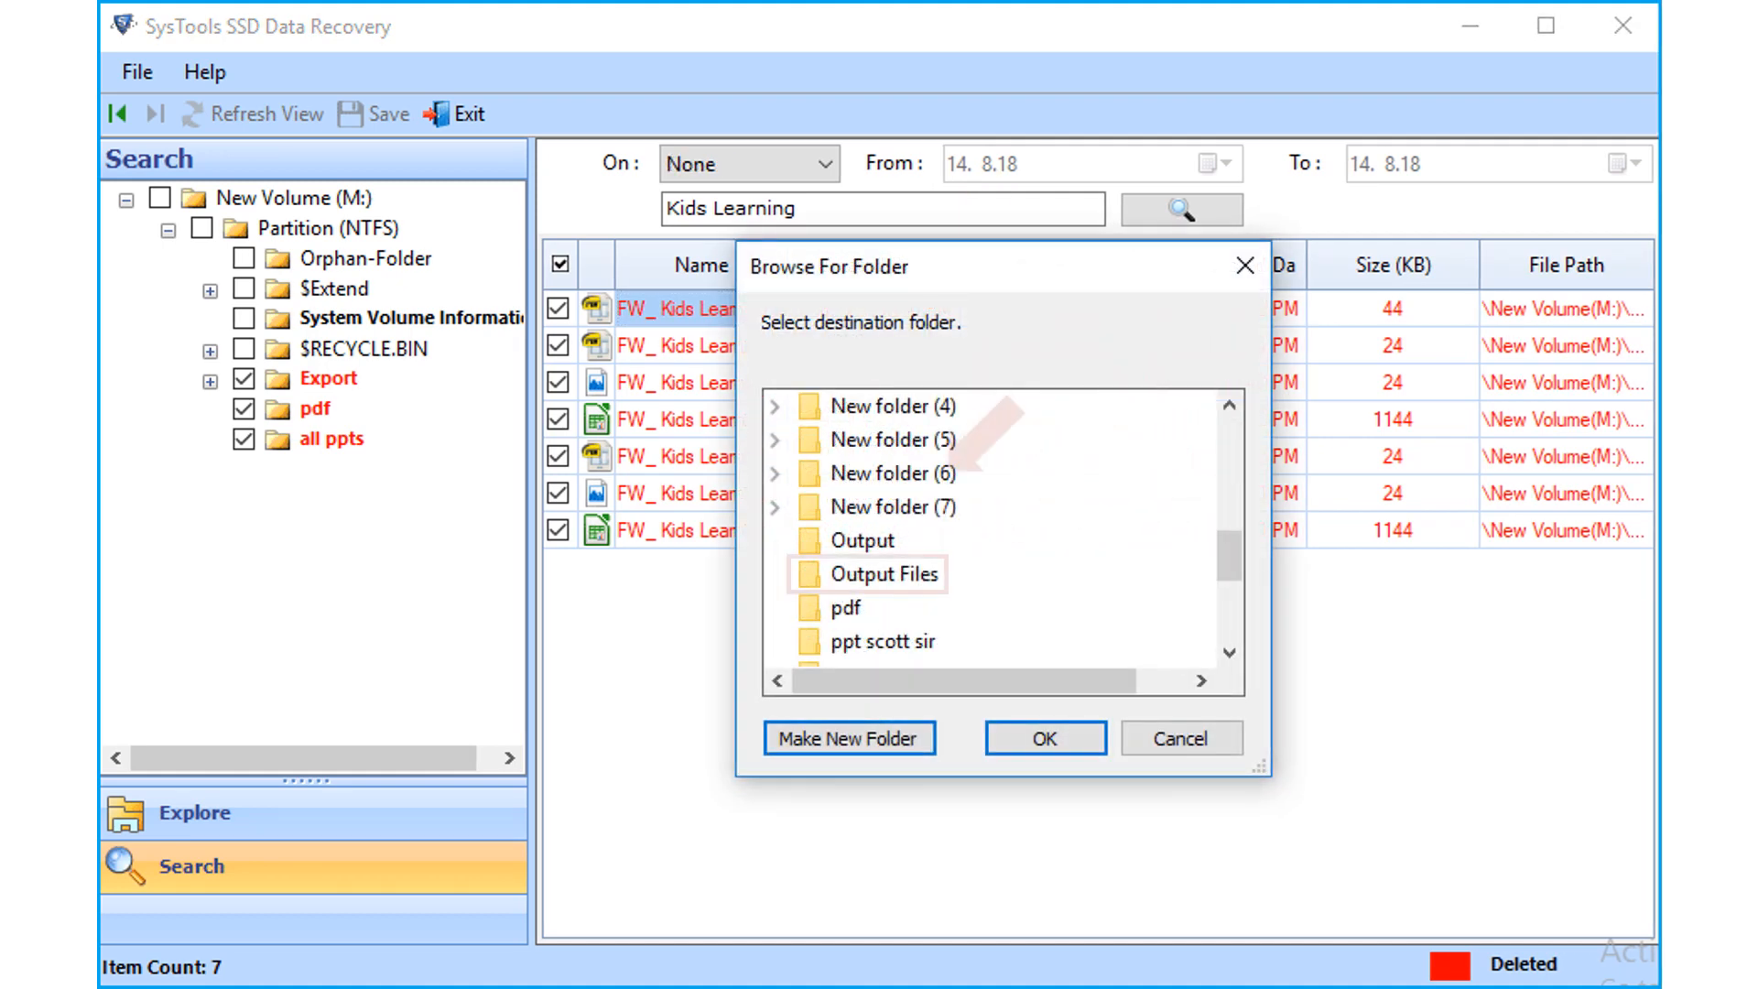
click(883, 573)
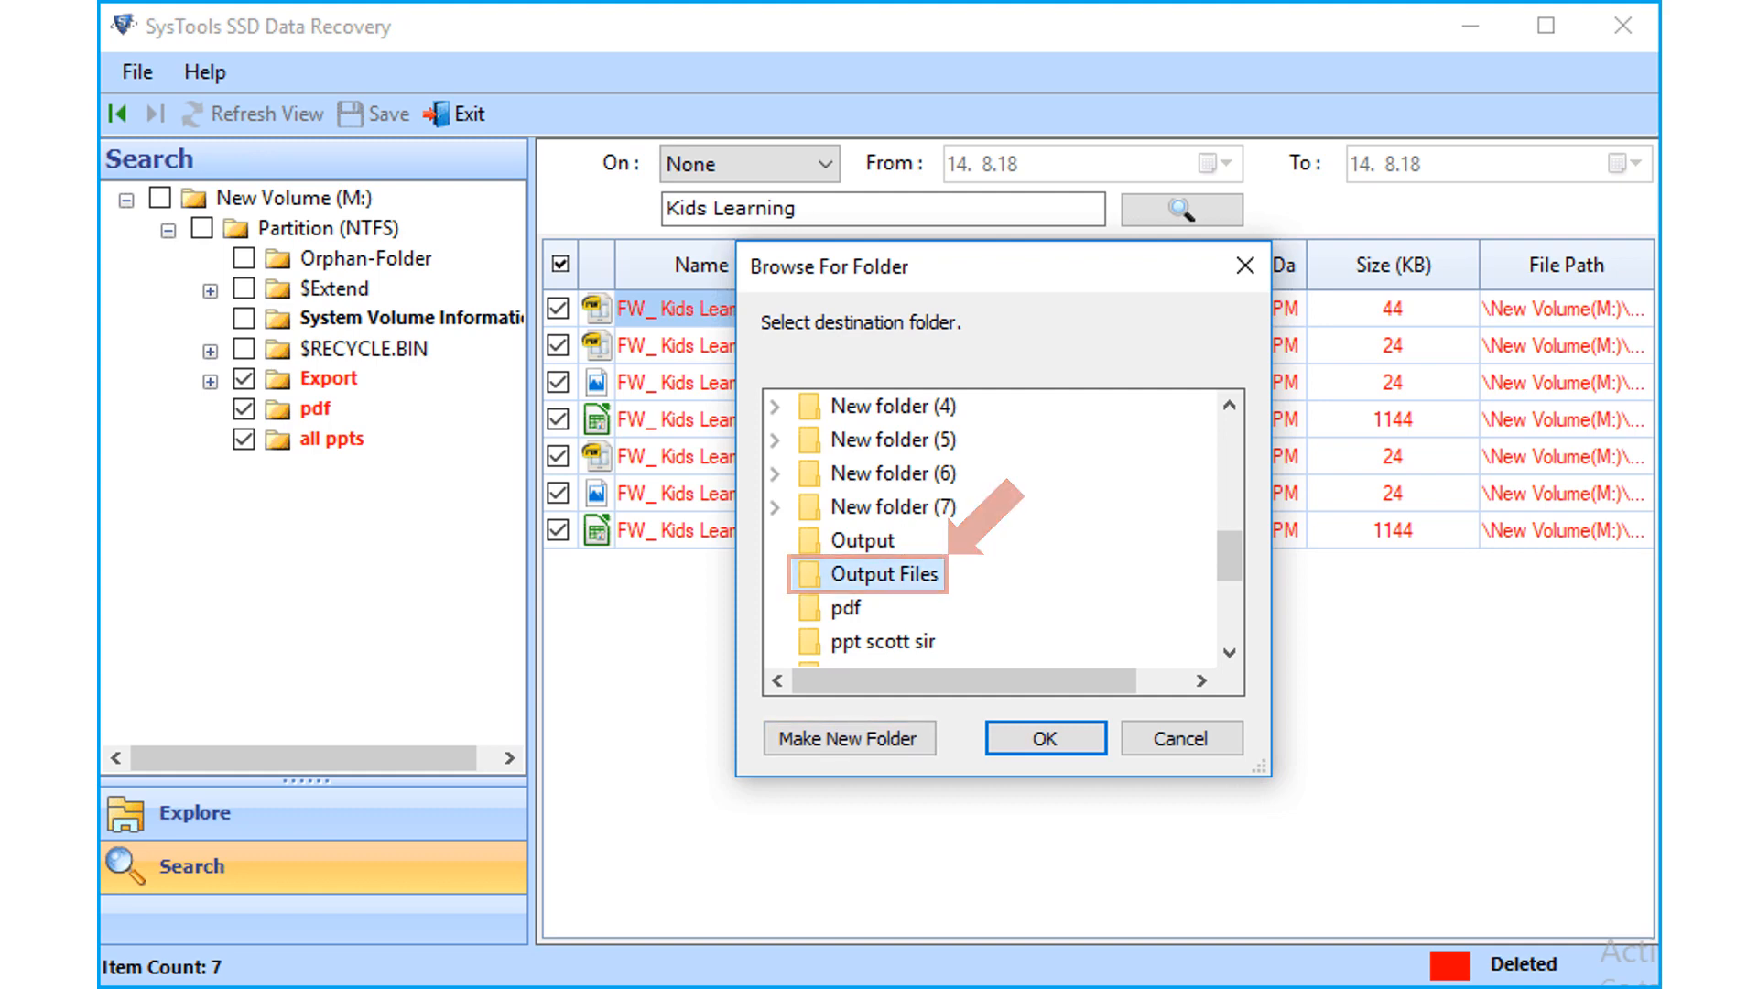
click(1042, 738)
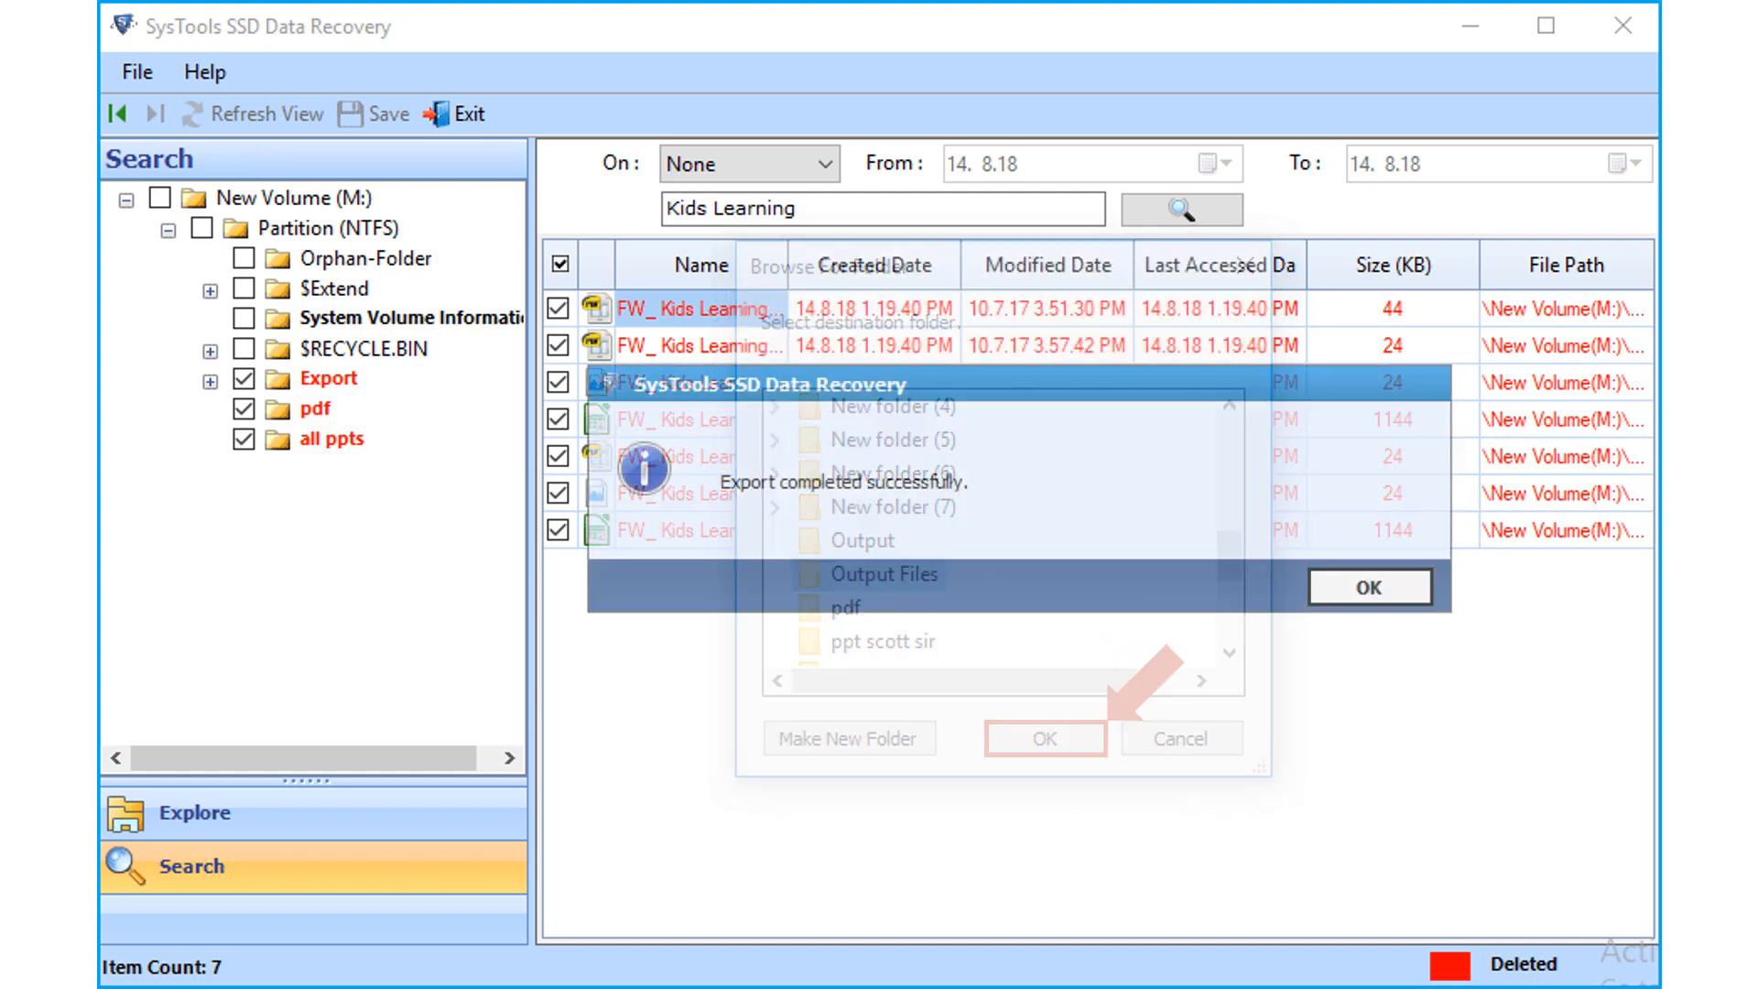
click(1041, 738)
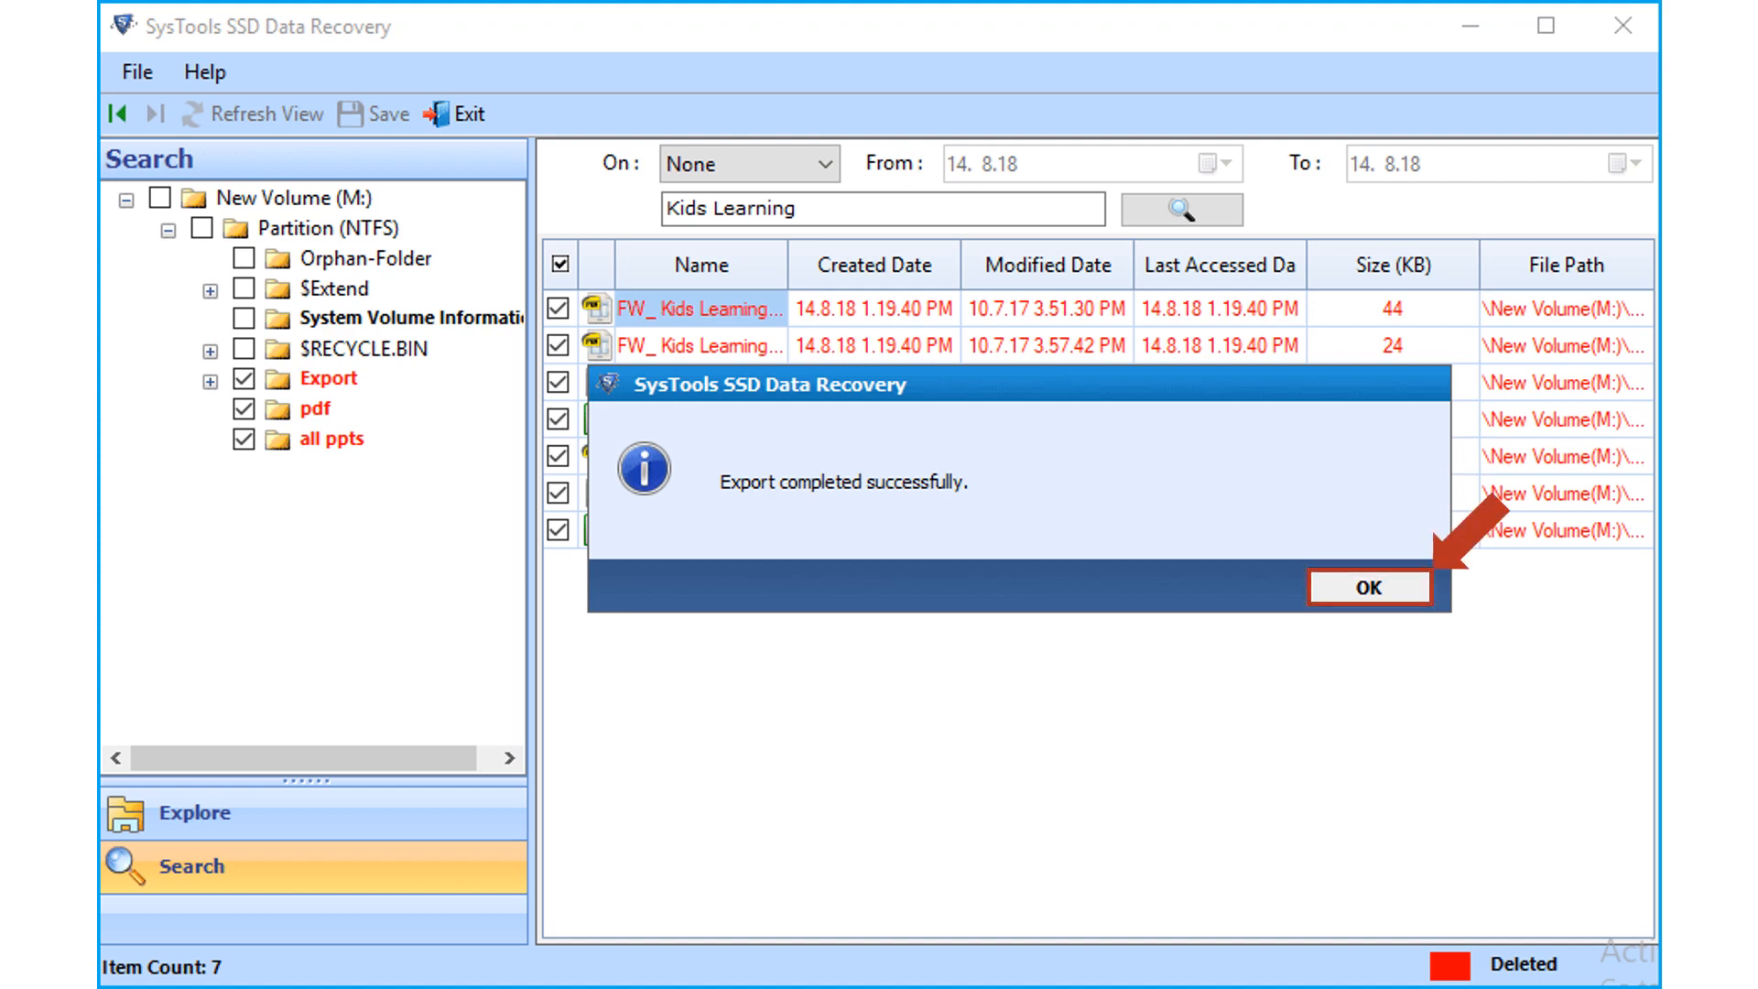
click(1366, 586)
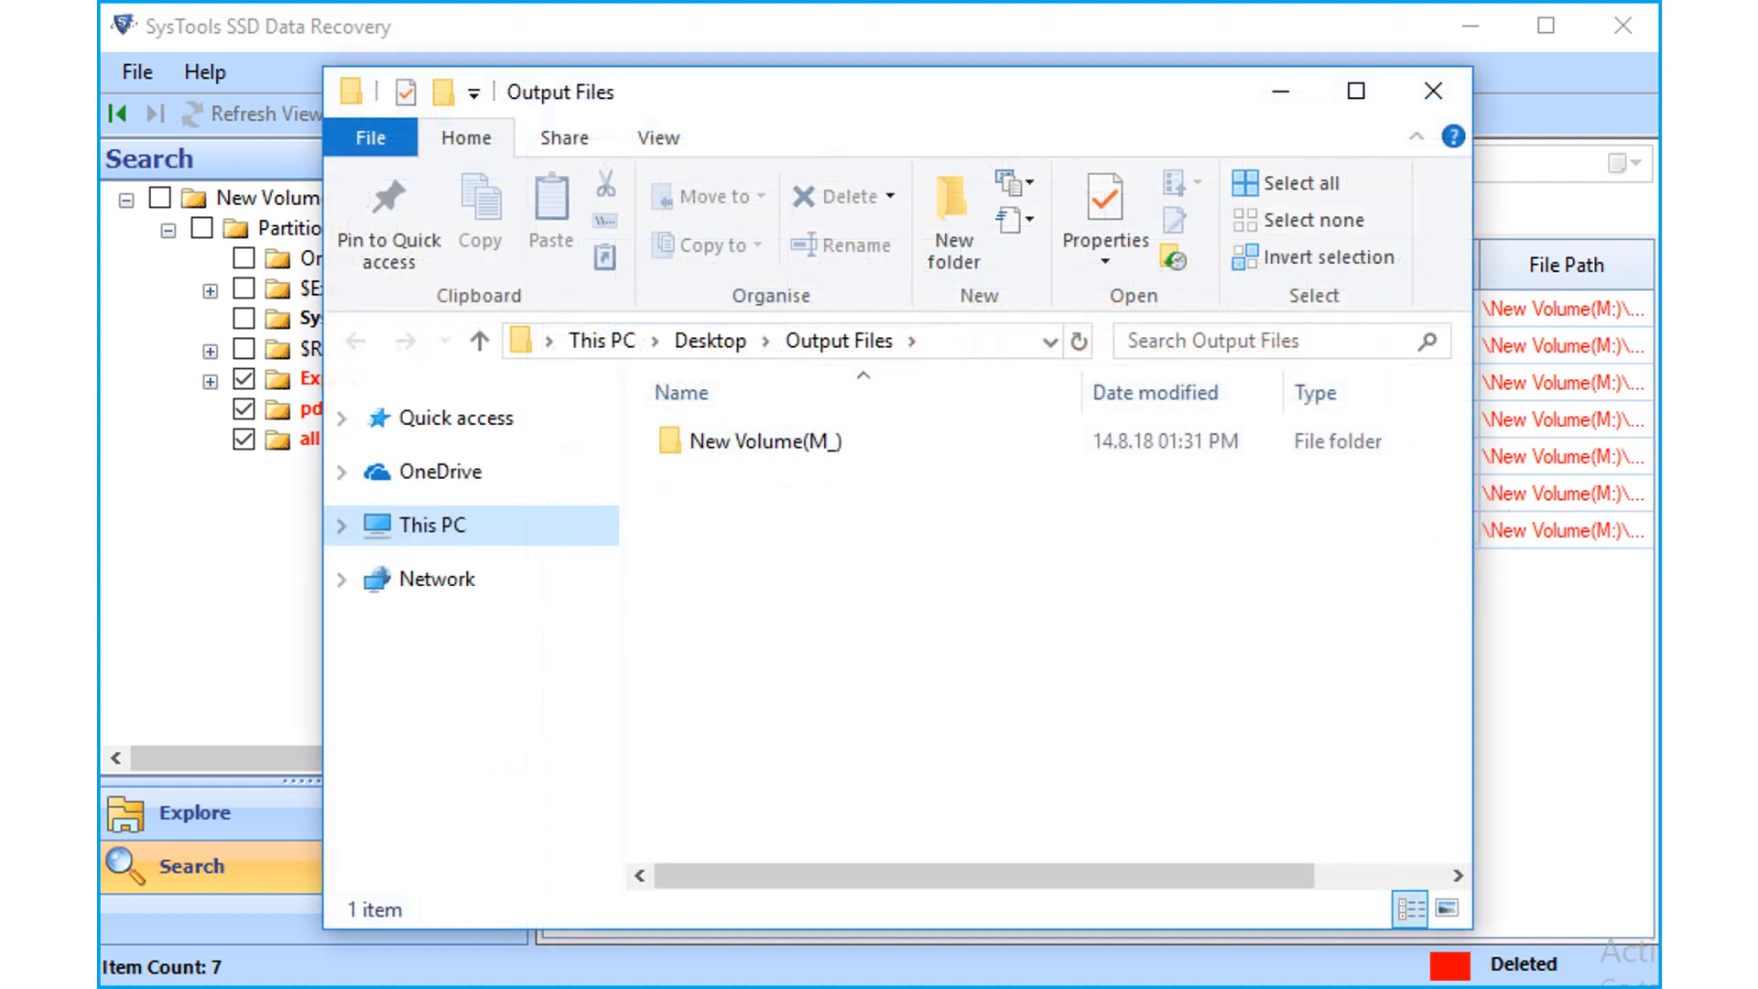
Open the Kids Learning Requirements PDF from Output Files' New Volume(M_)\Partition(NTFS)\Export folder
double_click(747, 441)
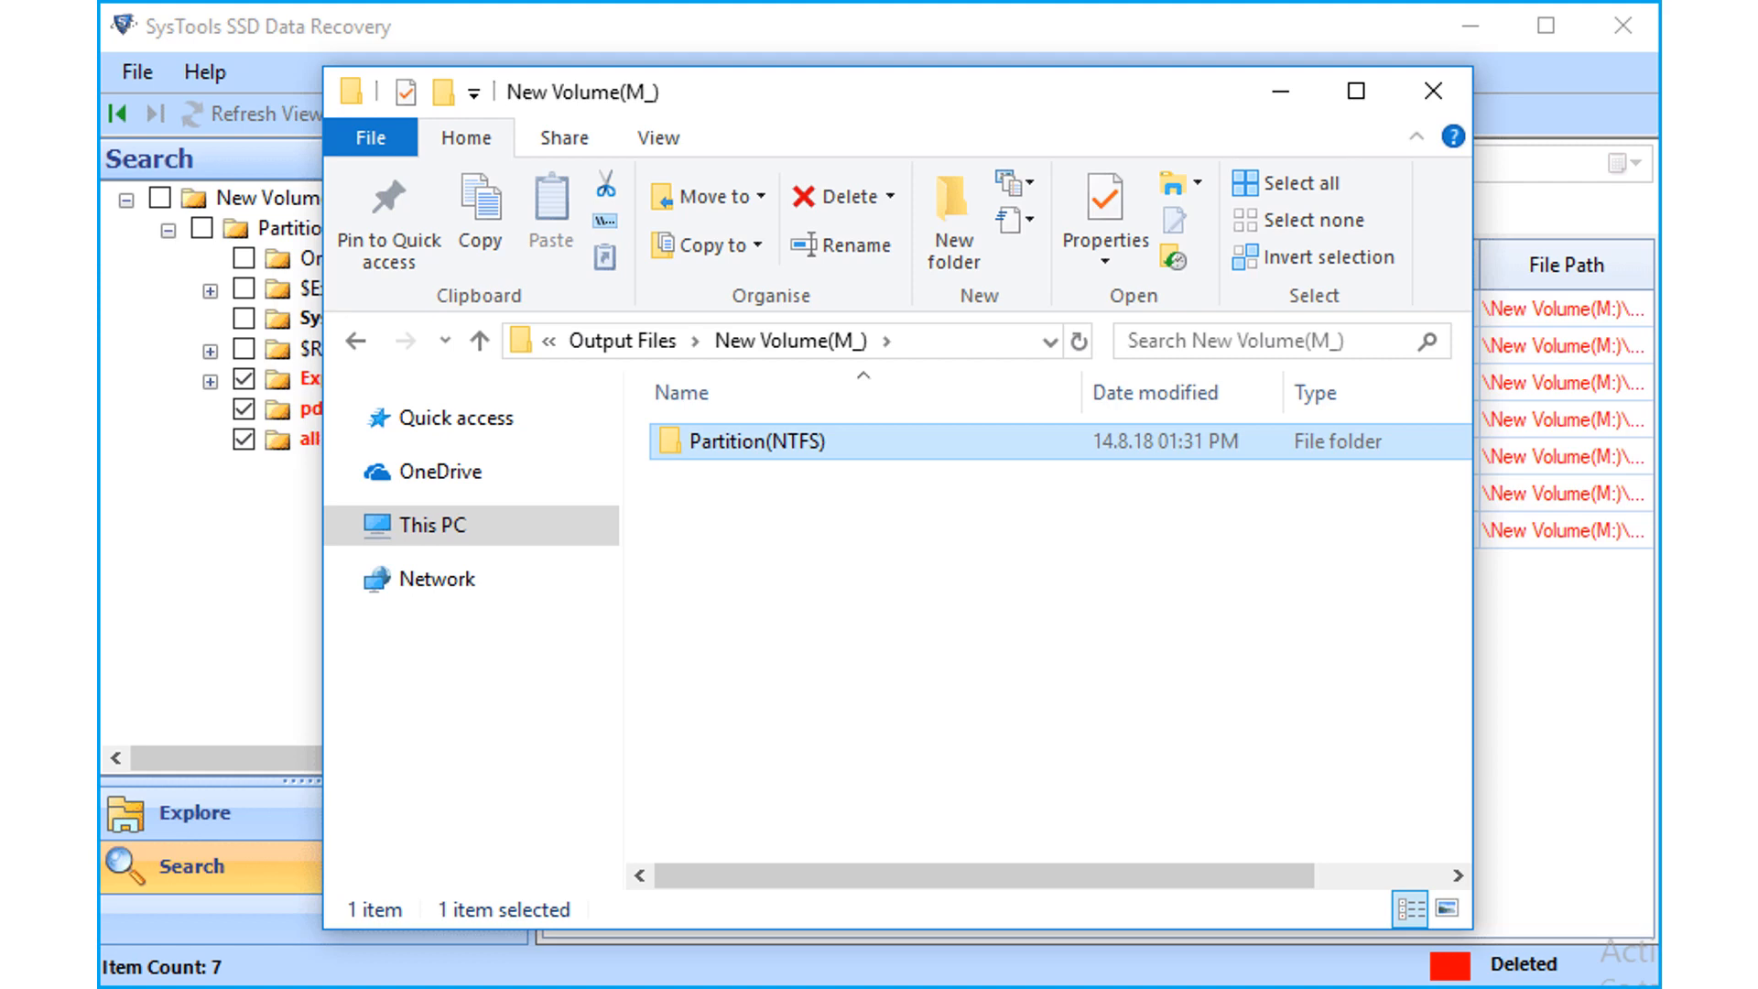
double_click(782, 441)
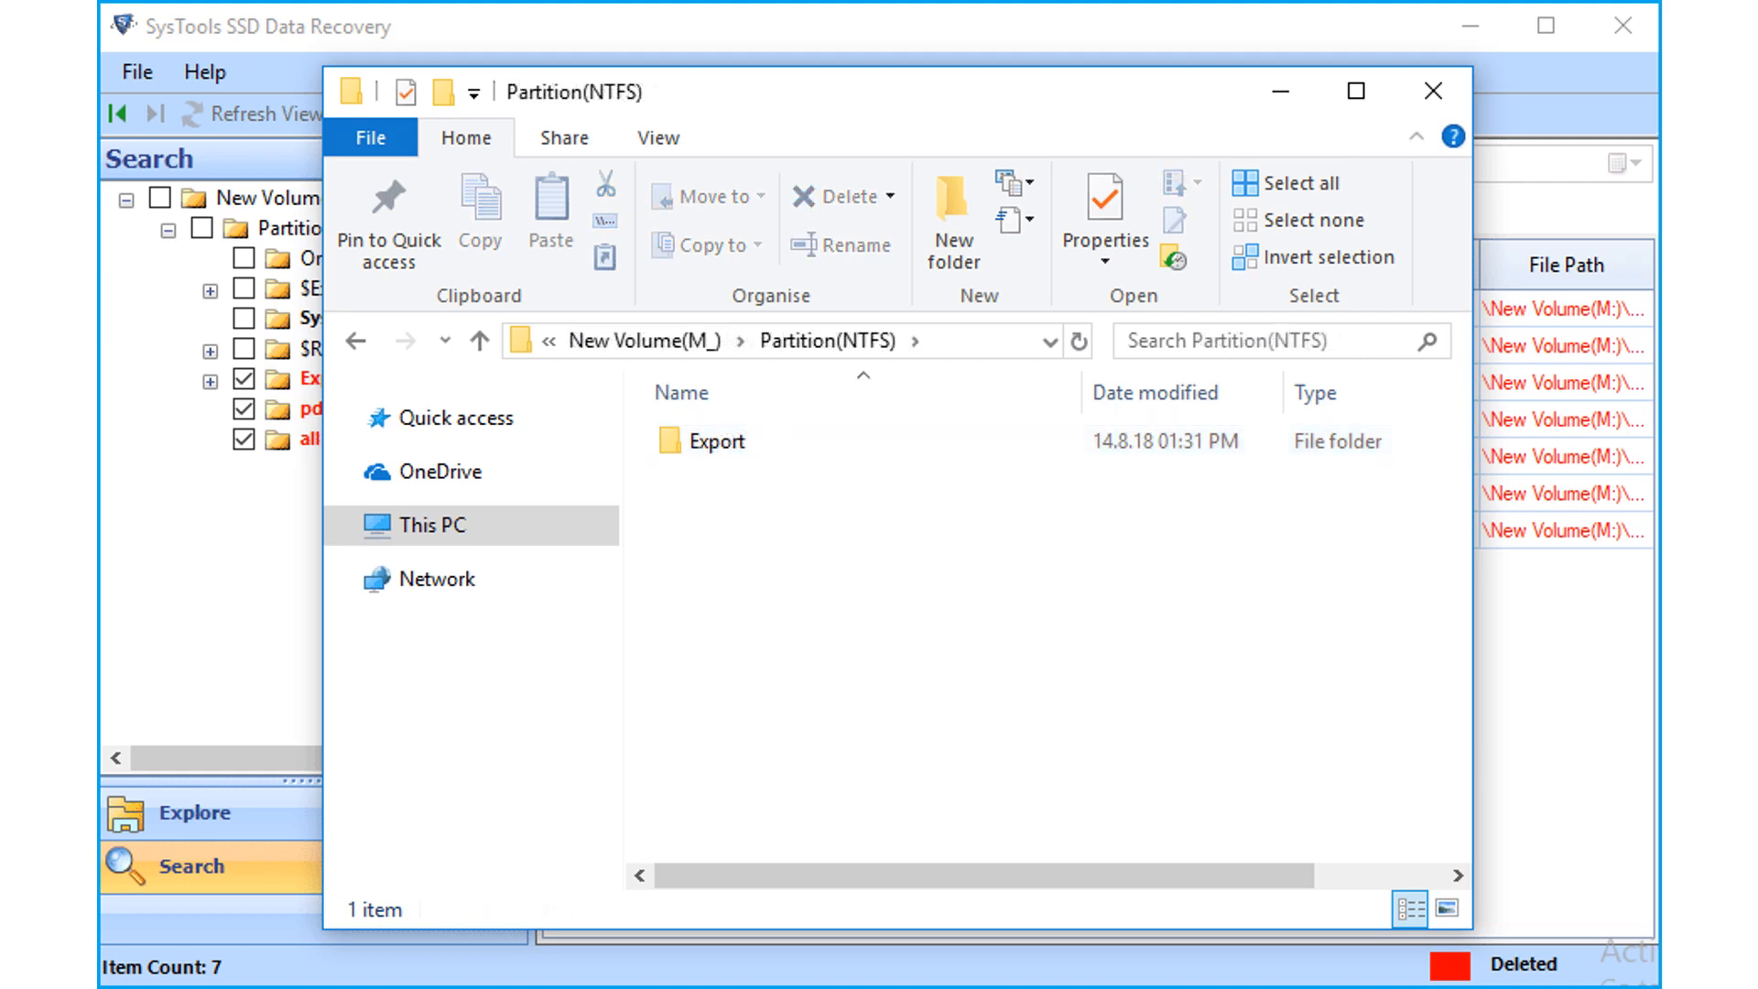
double_click(714, 439)
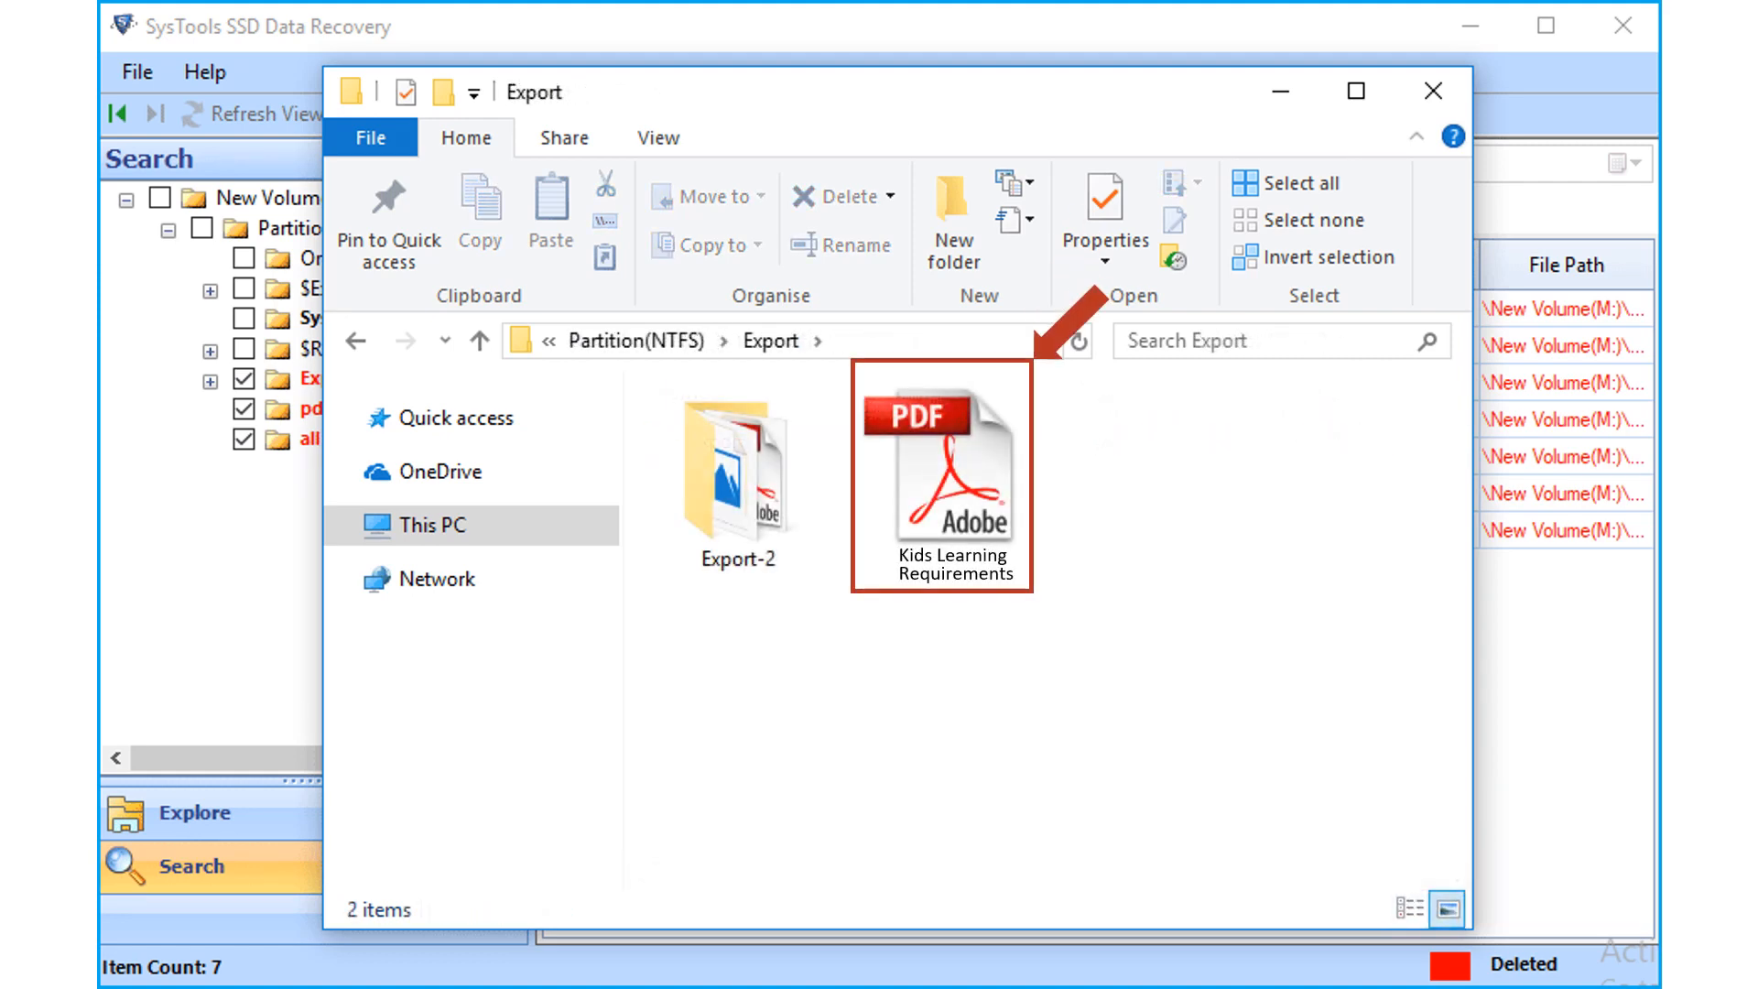
double_click(939, 460)
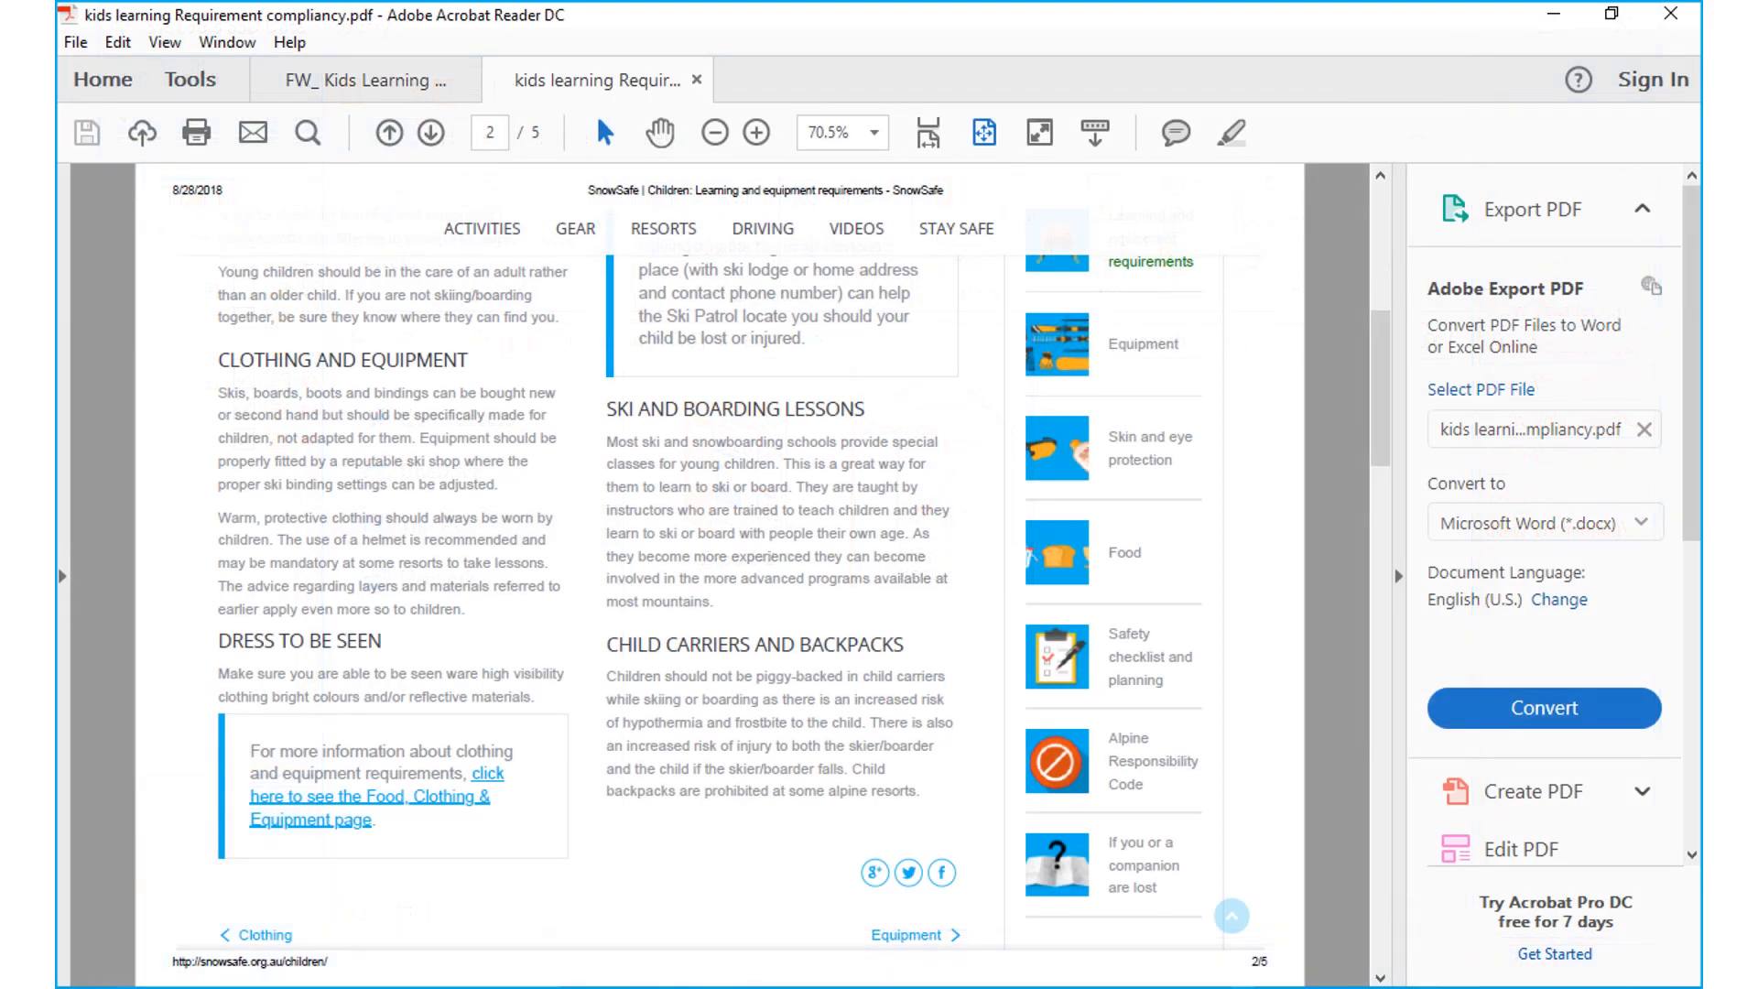